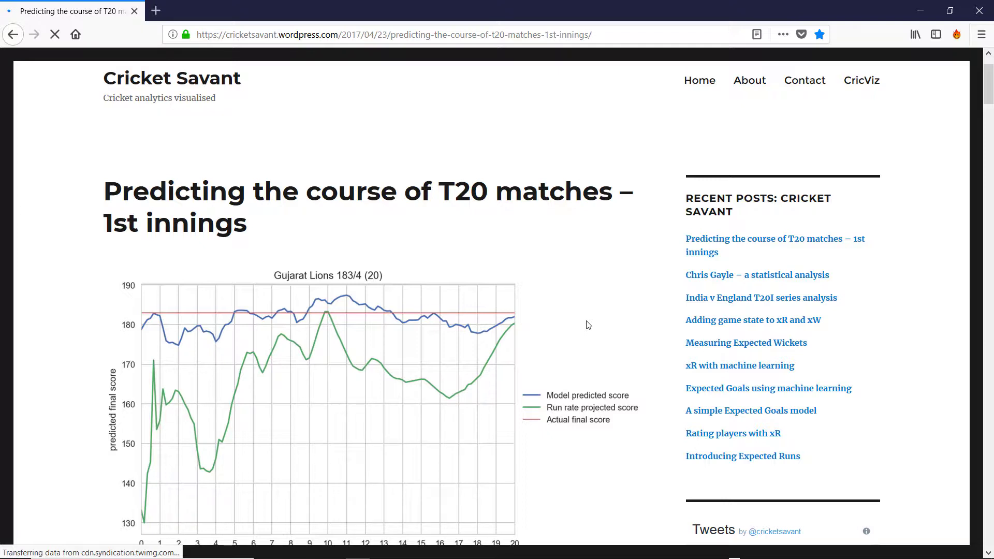
{"action": "mouse_move", "coordinate": [368, 248]}
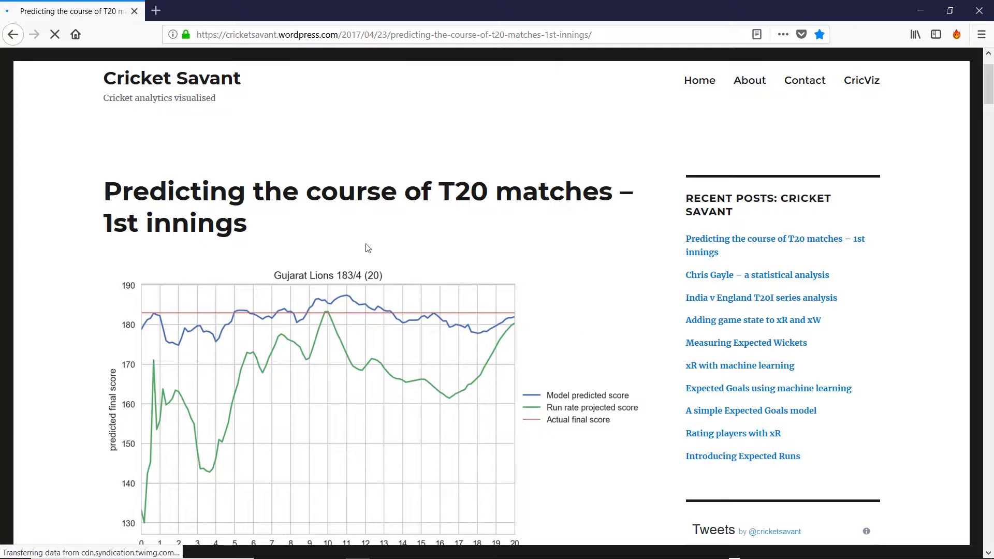
{"action": "mouse_move", "coordinate": [241, 158]}
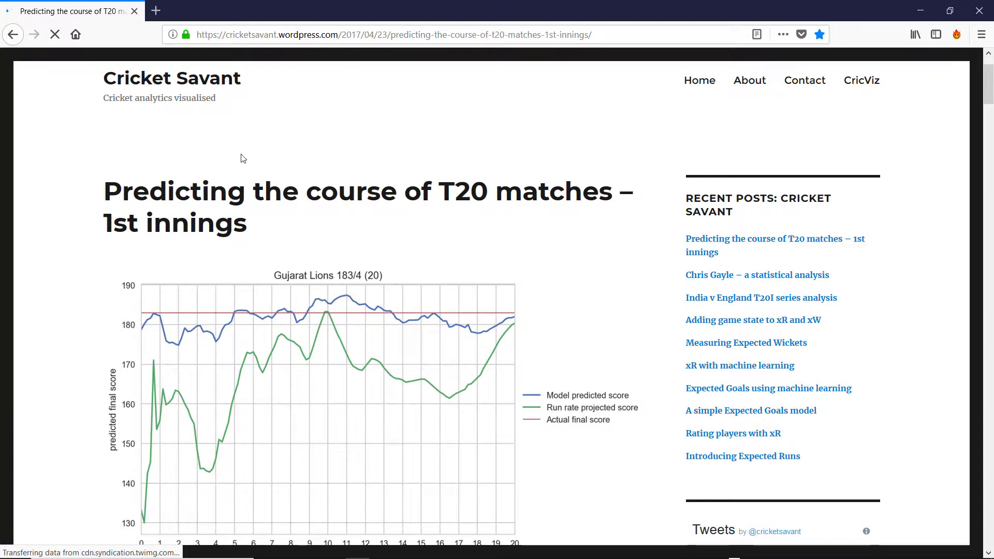
{"action": "mouse_move", "coordinate": [343, 106]}
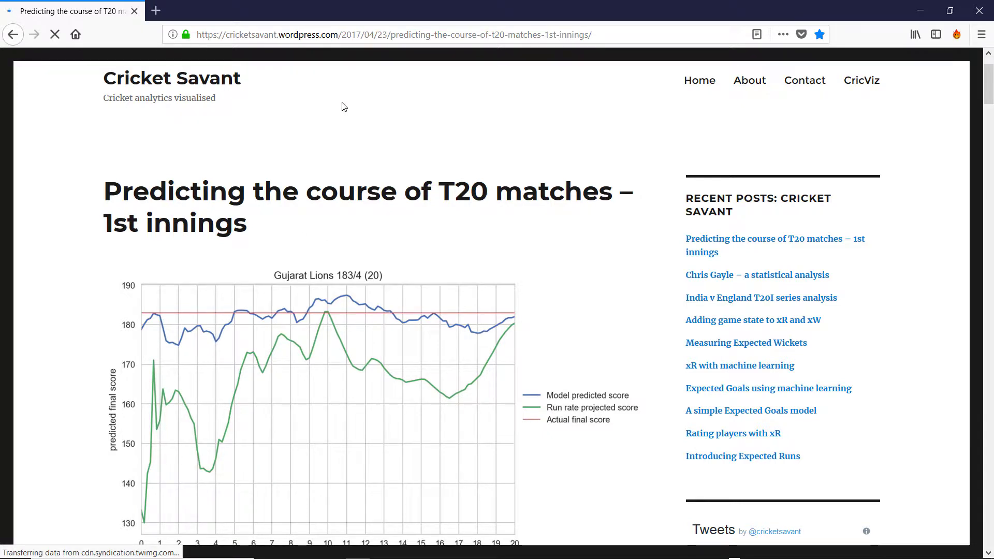
{"action": "mouse_move", "coordinate": [442, 122]}
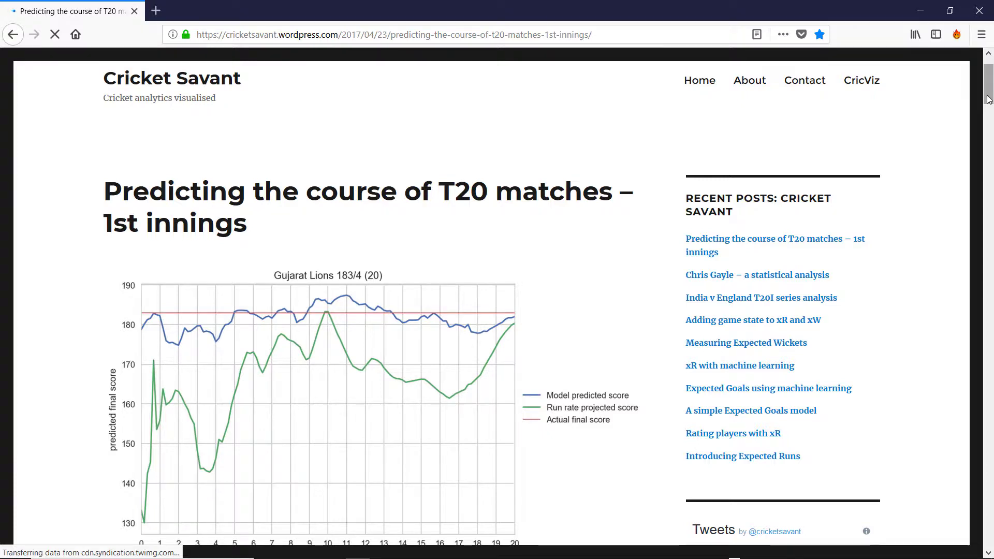
{"action": "scroll", "scroll_direction": "down", "scroll_amount": 3}
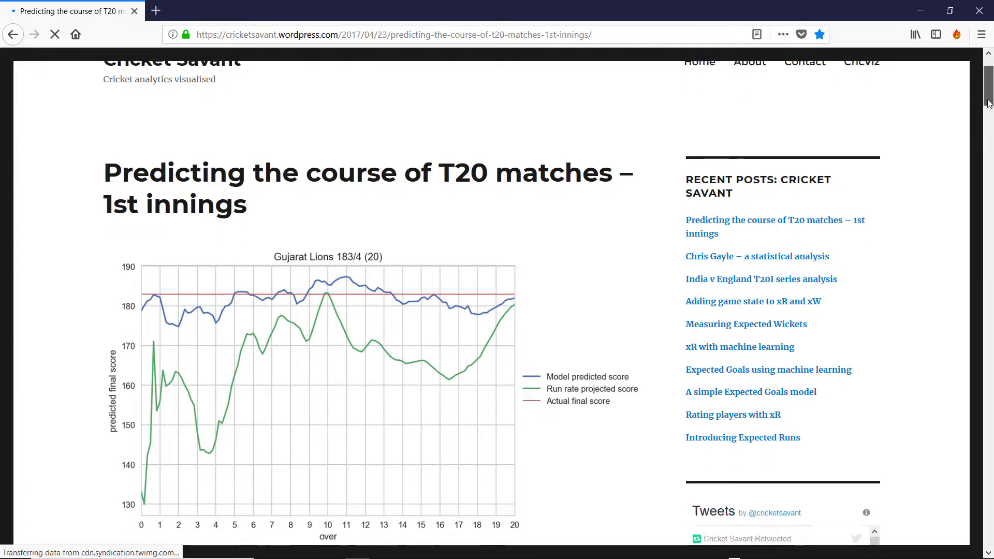
{"action": "scroll", "scroll_direction": "down", "scroll_amount": 3}
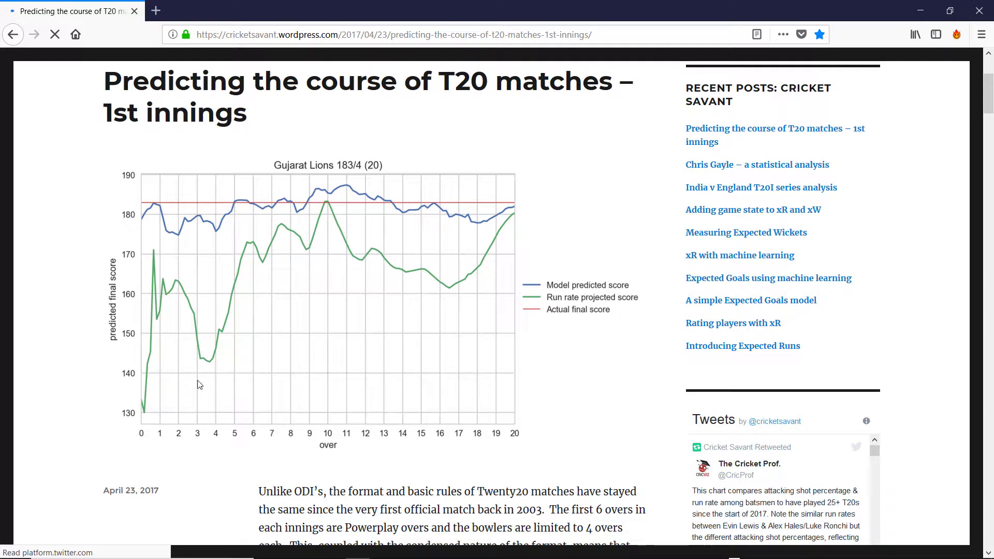
{"action": "mouse_move", "coordinate": [185, 436]}
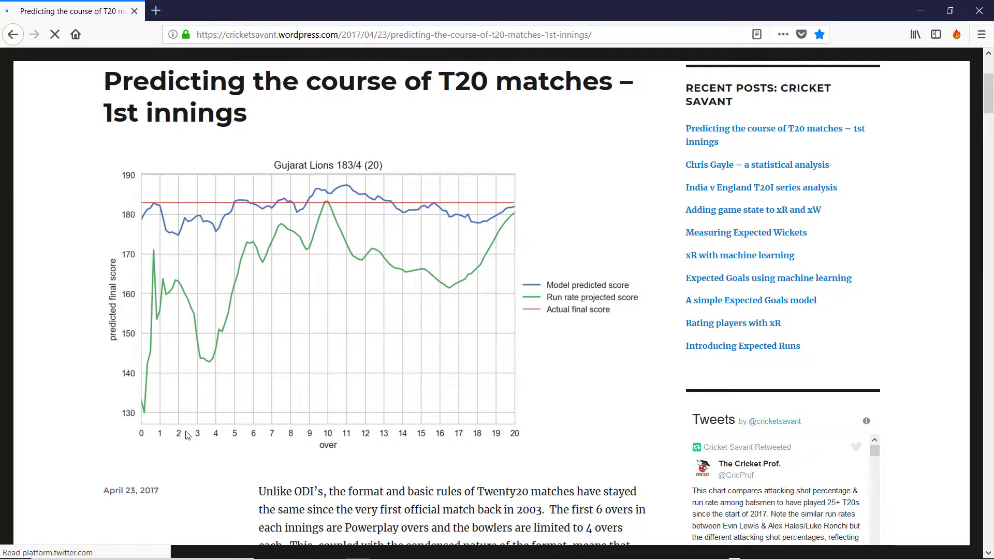
{"action": "mouse_move", "coordinate": [124, 395]}
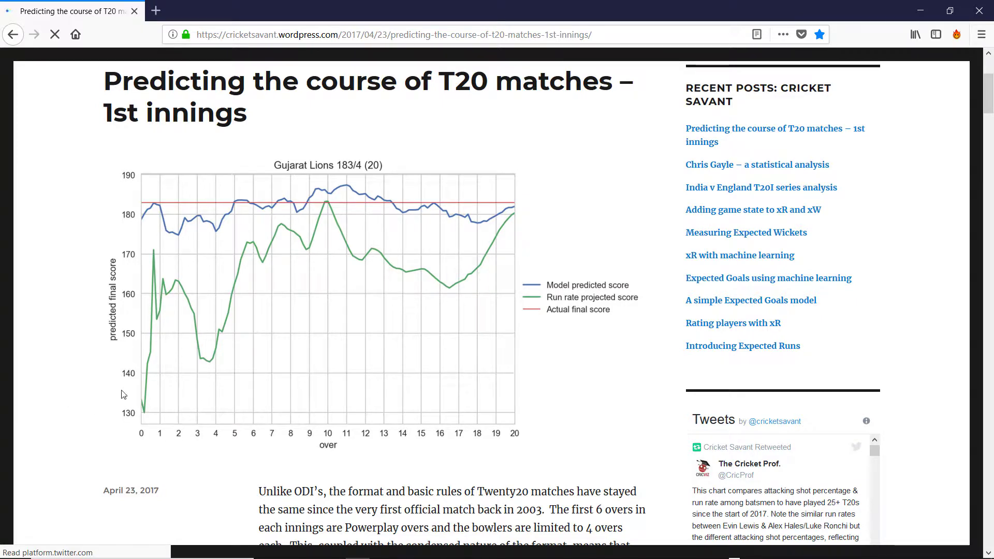
{"action": "mouse_move", "coordinate": [213, 311]}
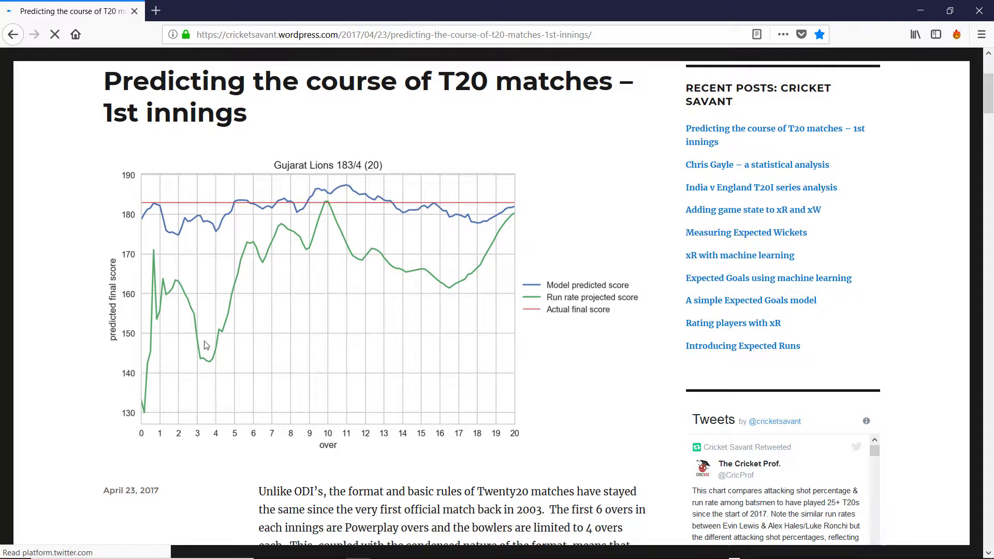
{"action": "mouse_move", "coordinate": [176, 230]}
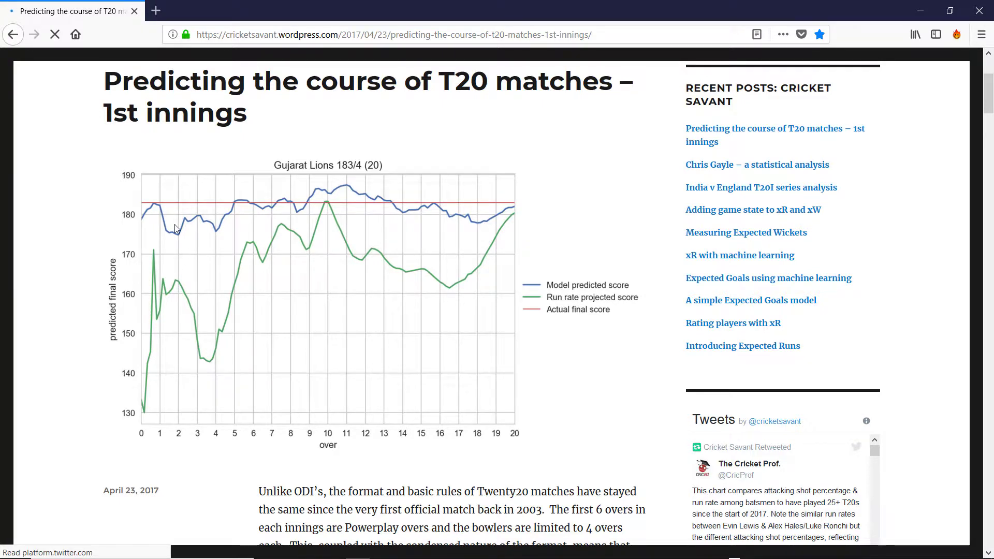
{"action": "mouse_move", "coordinate": [255, 262]}
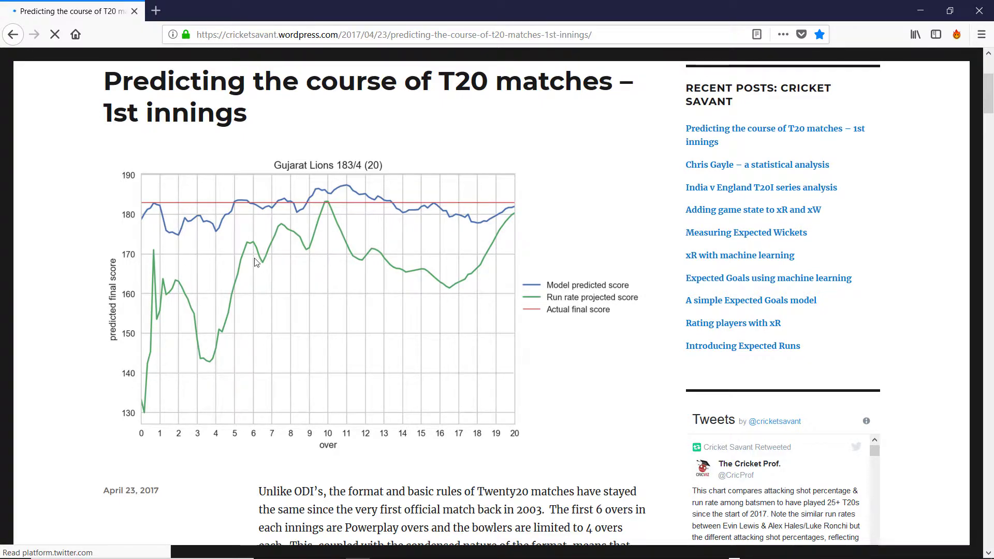
{"action": "mouse_move", "coordinate": [207, 244]}
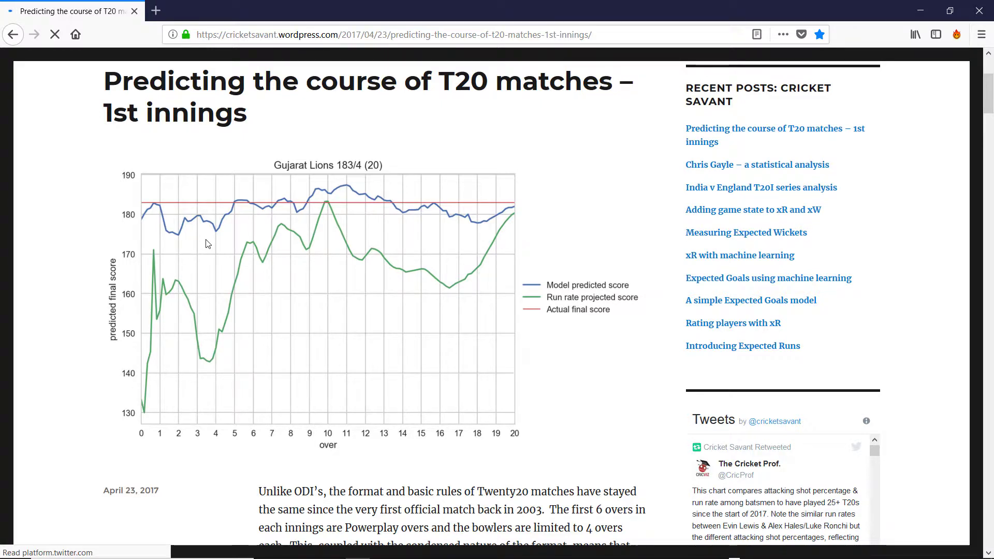
{"action": "mouse_move", "coordinate": [202, 194]}
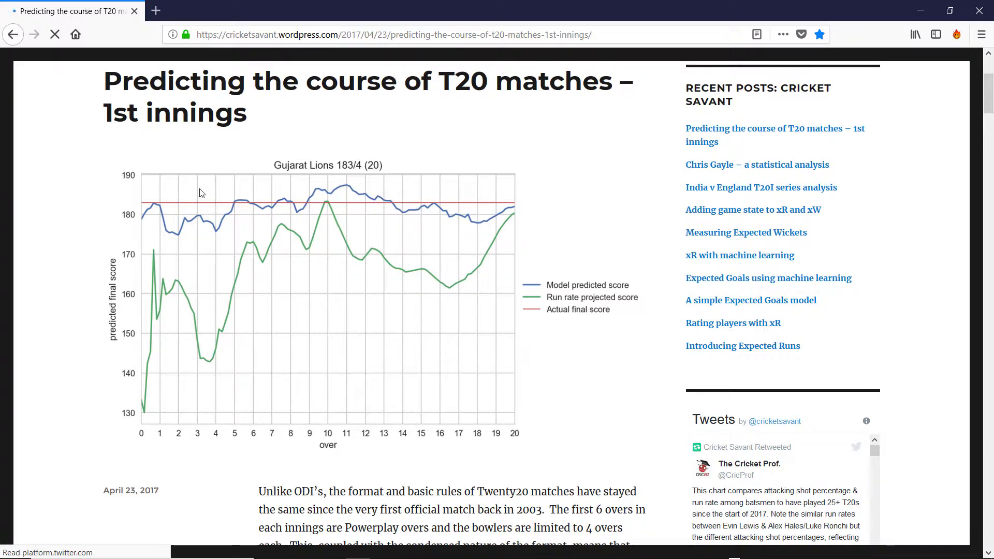
{"action": "mouse_move", "coordinate": [201, 204]}
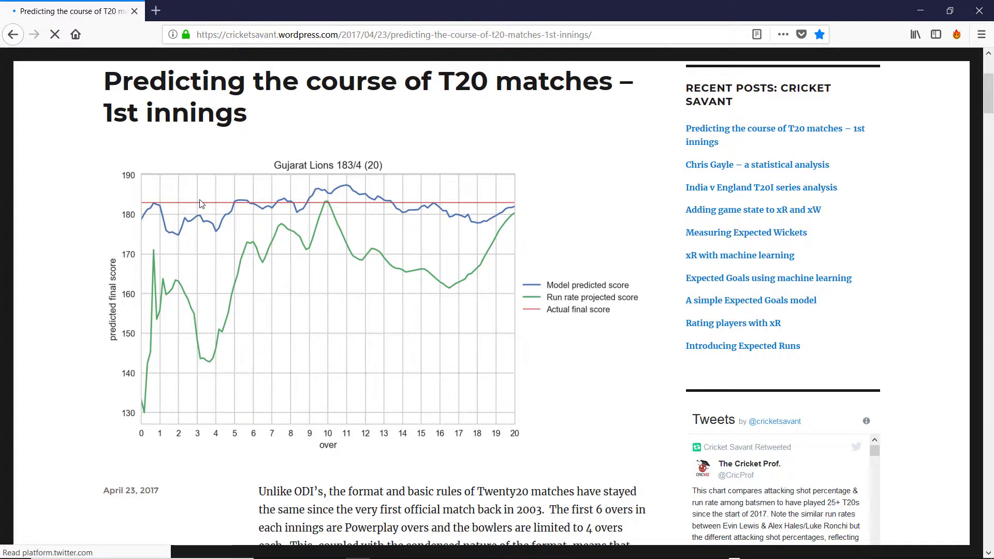
{"action": "mouse_move", "coordinate": [195, 425]}
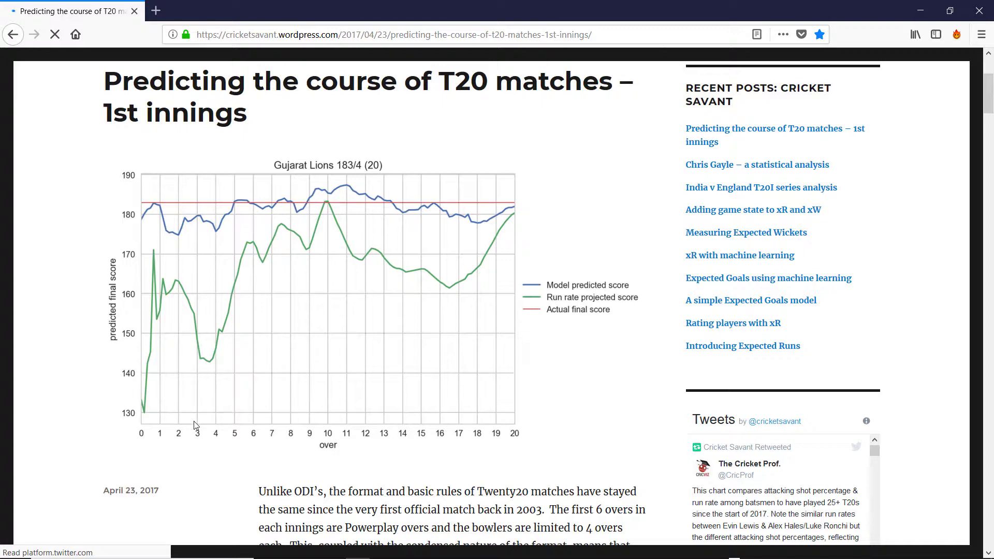
{"action": "mouse_move", "coordinate": [151, 222]}
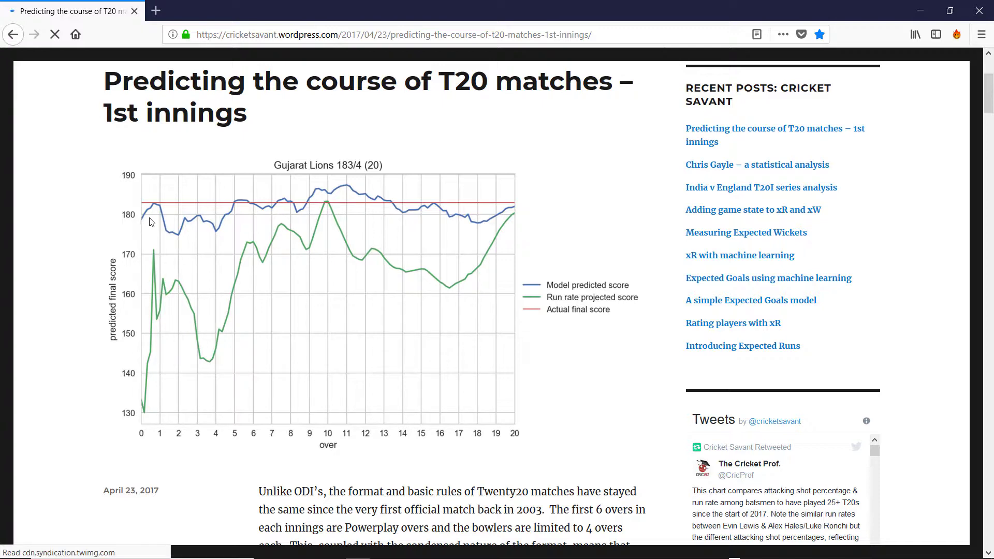
{"action": "mouse_move", "coordinate": [153, 217]}
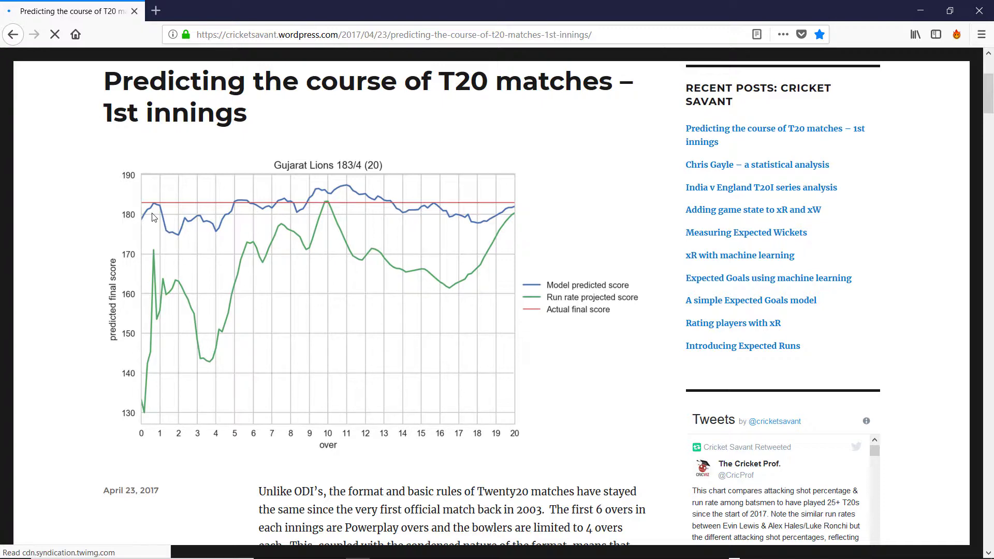
{"action": "mouse_move", "coordinate": [156, 210]}
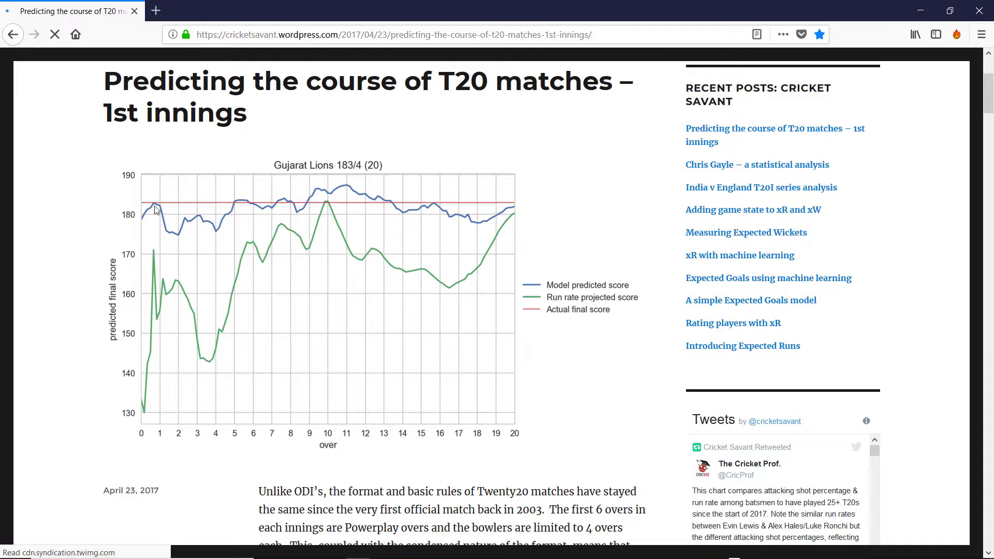
{"action": "mouse_move", "coordinate": [176, 232]}
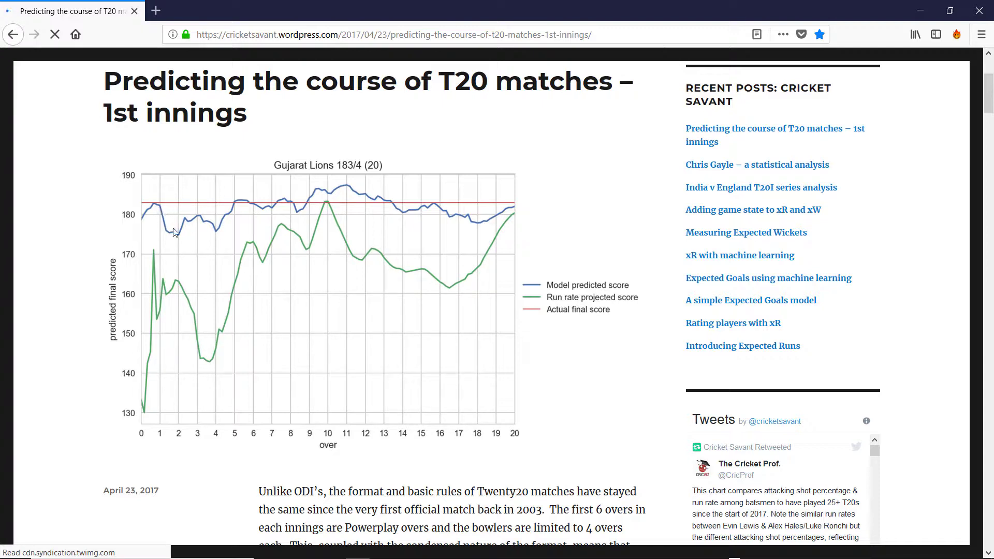
{"action": "mouse_move", "coordinate": [190, 262]}
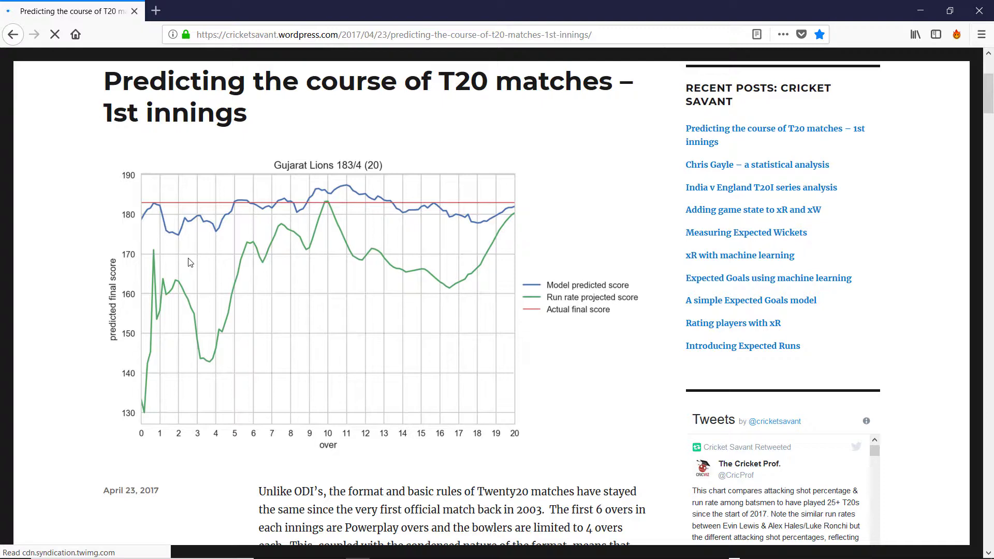
{"action": "mouse_move", "coordinate": [197, 222]}
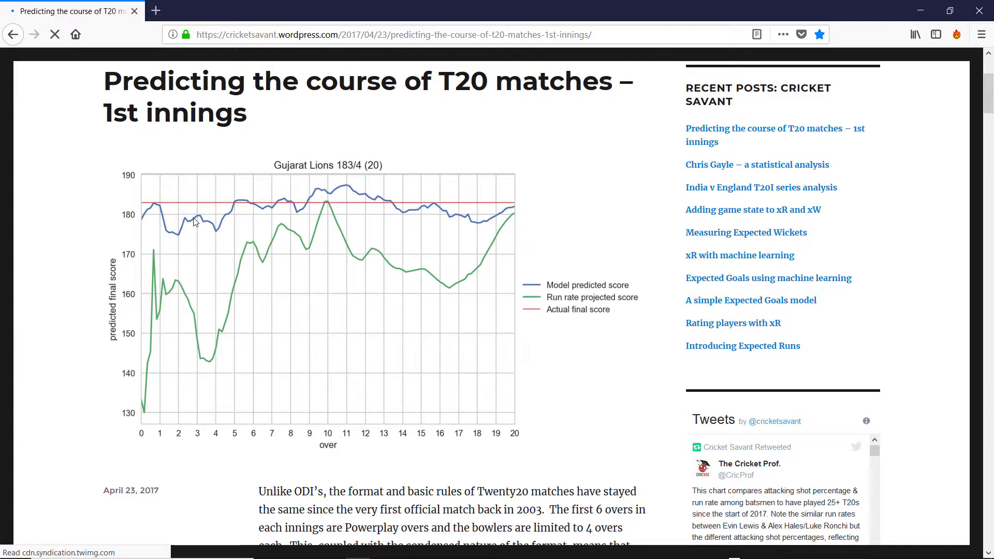
{"action": "mouse_move", "coordinate": [191, 242]}
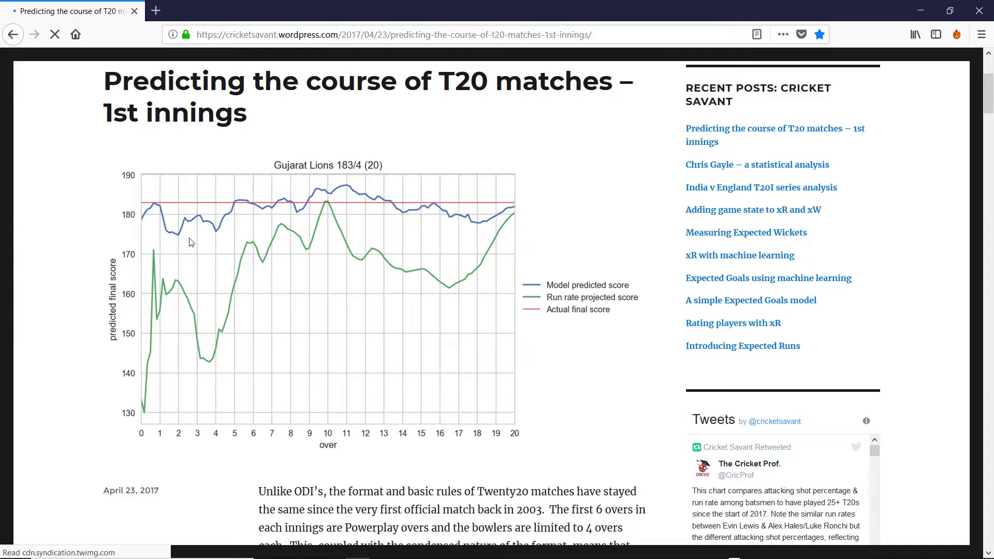
{"action": "mouse_move", "coordinate": [192, 227]}
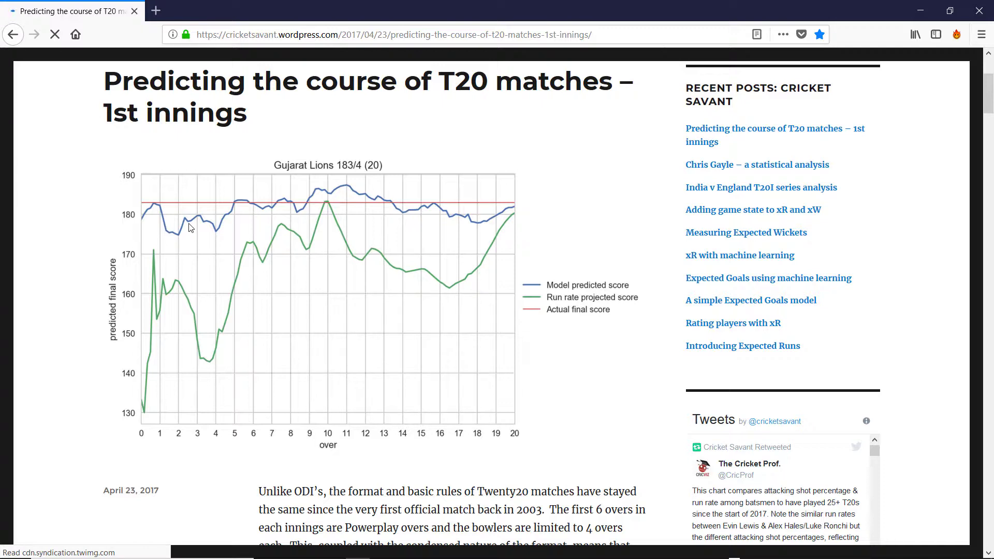
{"action": "mouse_move", "coordinate": [193, 304]}
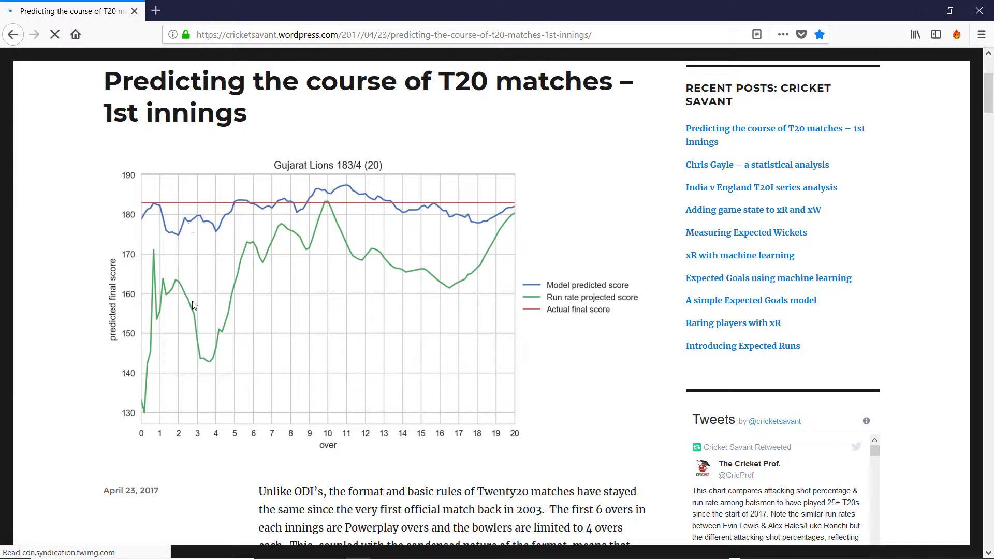
{"action": "mouse_move", "coordinate": [173, 298]}
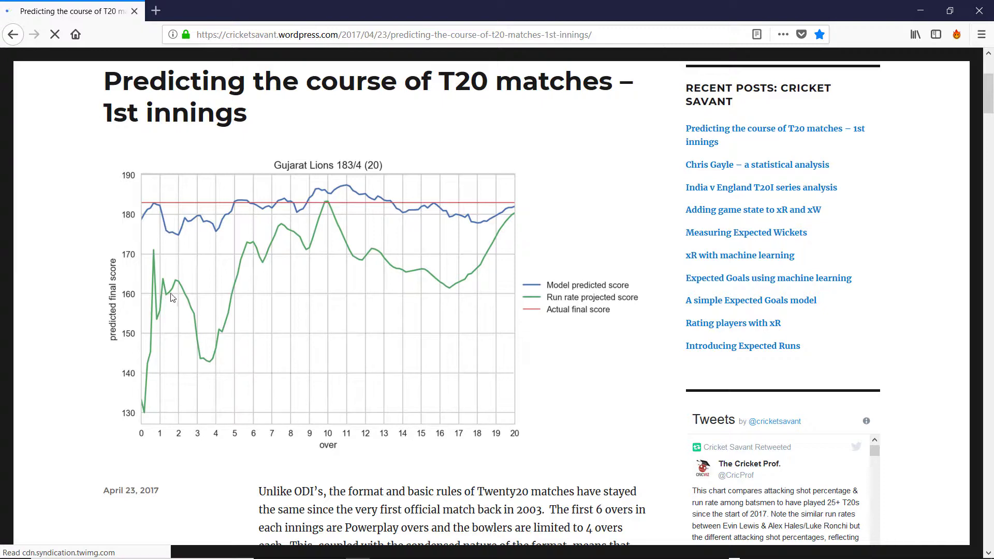
{"action": "mouse_move", "coordinate": [152, 248]}
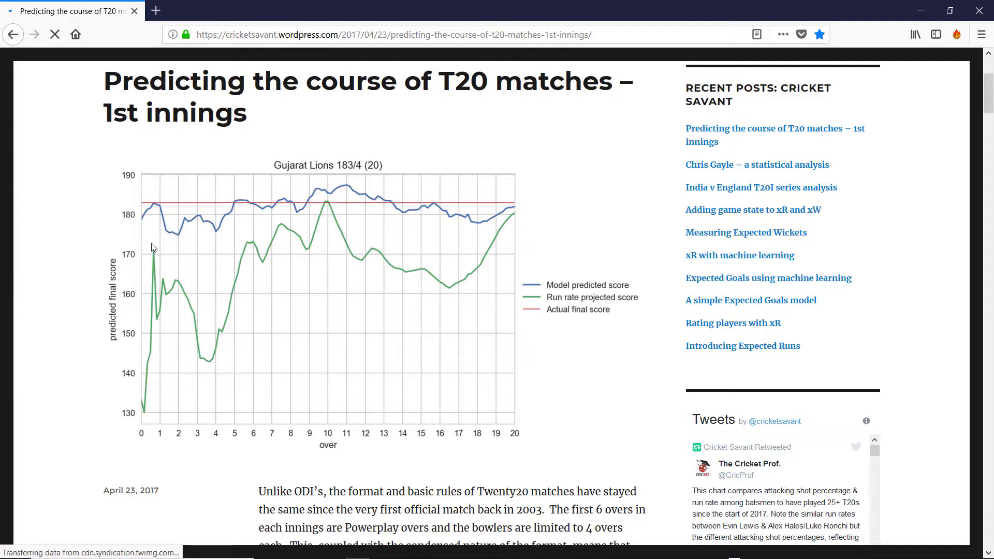
{"action": "mouse_move", "coordinate": [218, 362]}
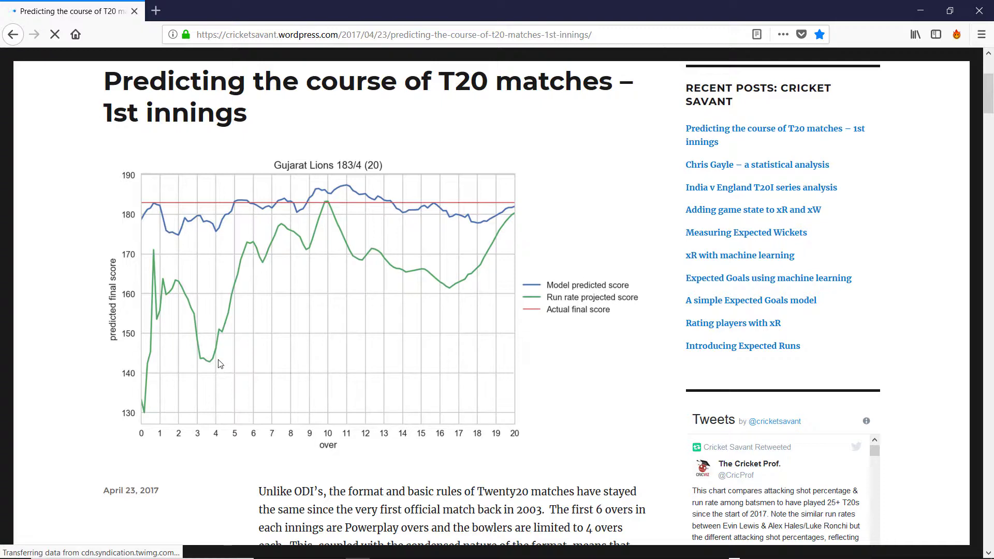
{"action": "mouse_move", "coordinate": [267, 288]}
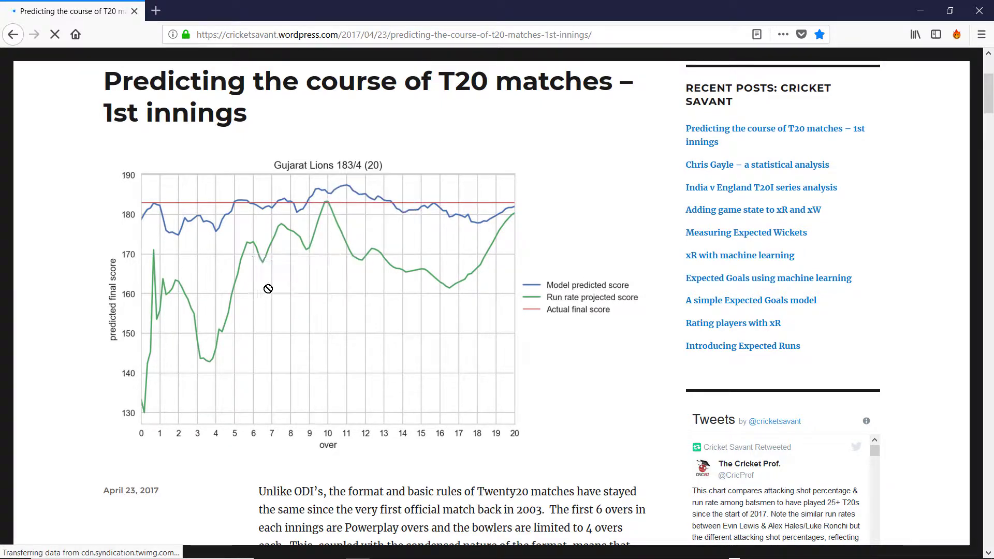
{"action": "mouse_move", "coordinate": [246, 297]}
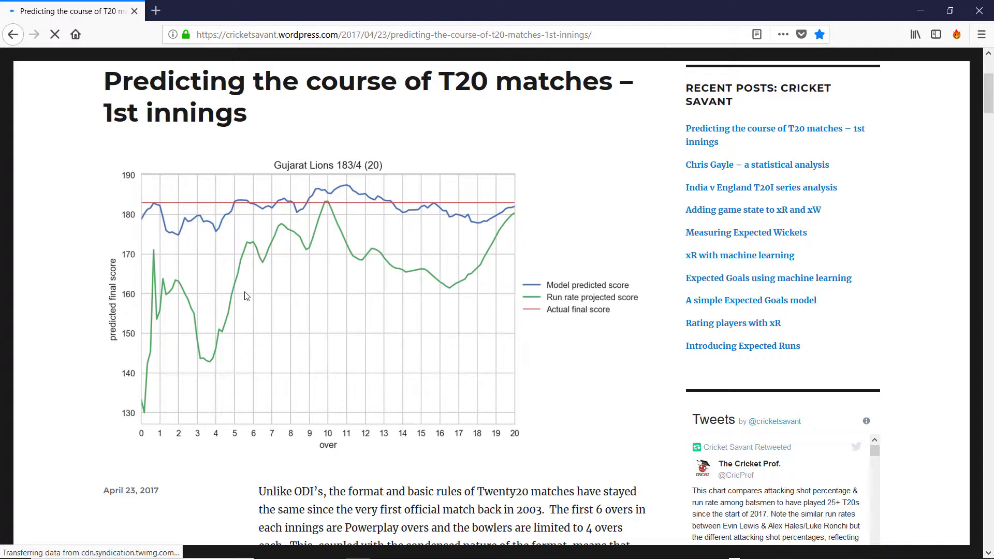
{"action": "mouse_move", "coordinate": [253, 247]}
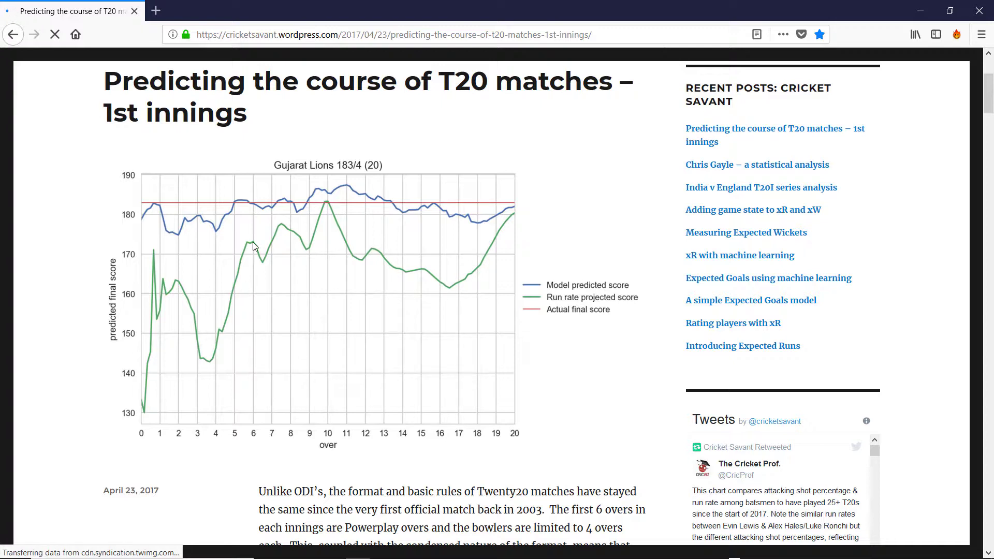
{"action": "mouse_move", "coordinate": [293, 198]}
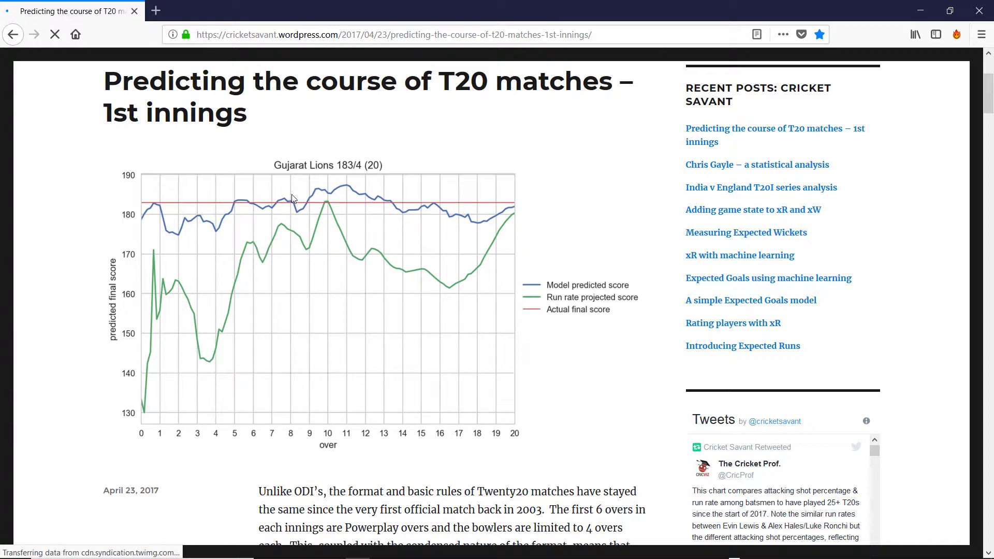
{"action": "mouse_move", "coordinate": [327, 202]}
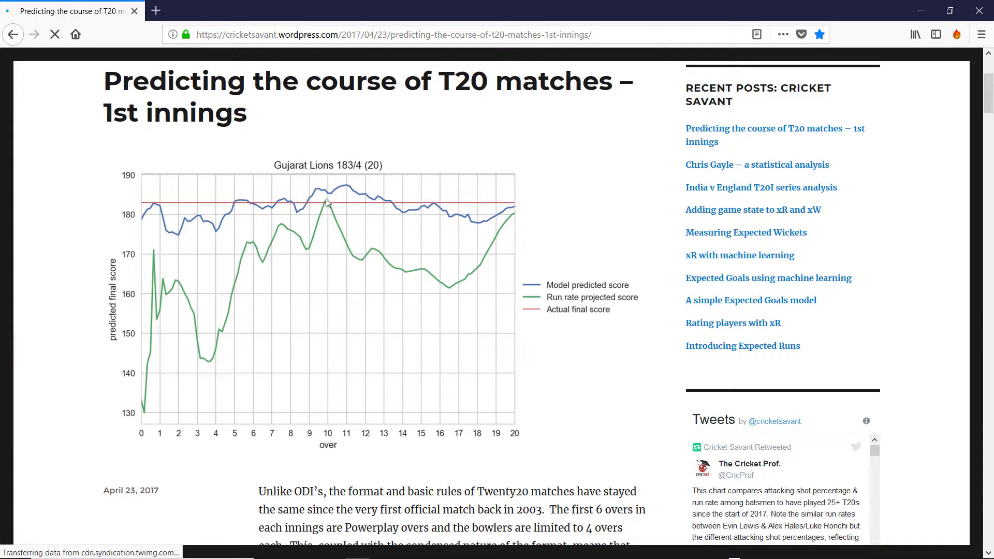
{"action": "mouse_move", "coordinate": [387, 216]}
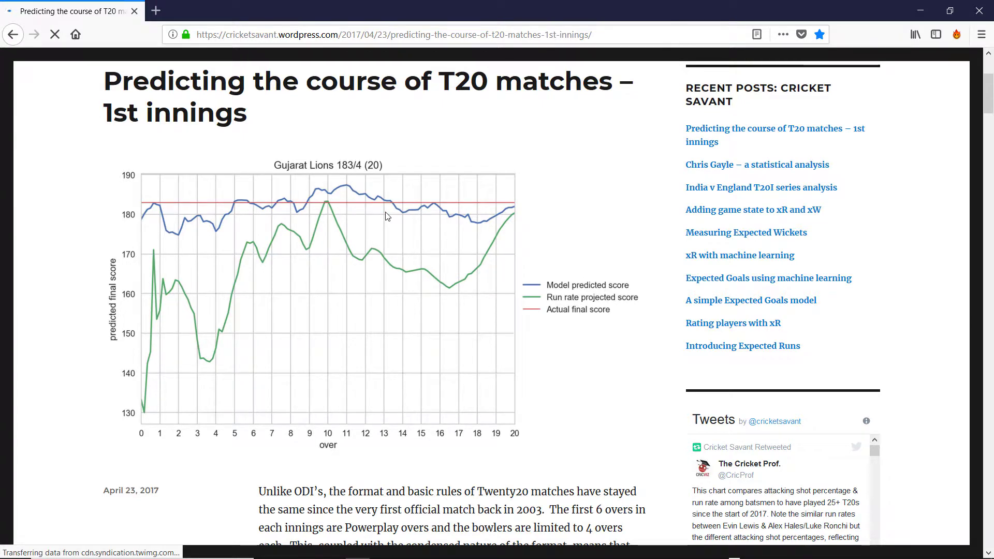
{"action": "mouse_move", "coordinate": [484, 213]}
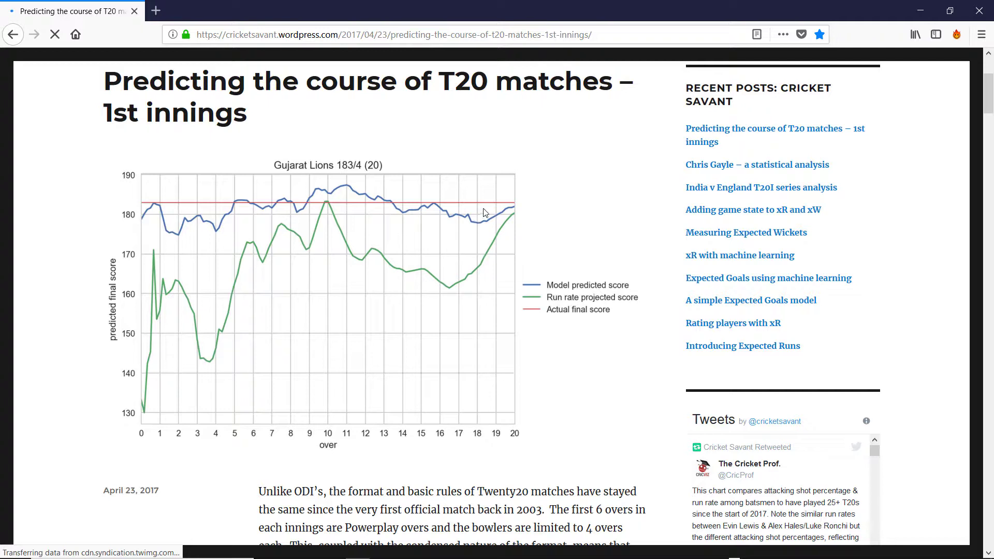
{"action": "mouse_move", "coordinate": [479, 220]}
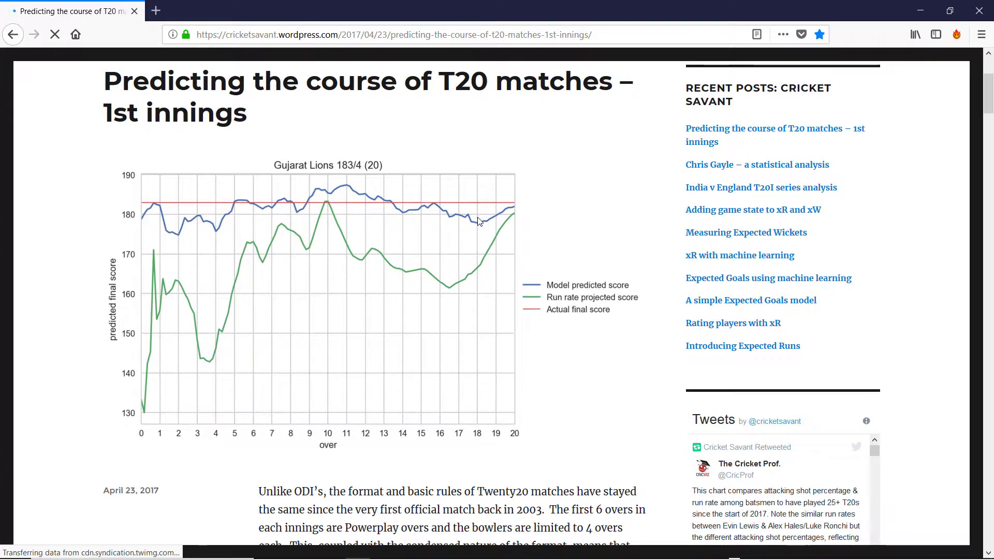
{"action": "mouse_move", "coordinate": [238, 223]}
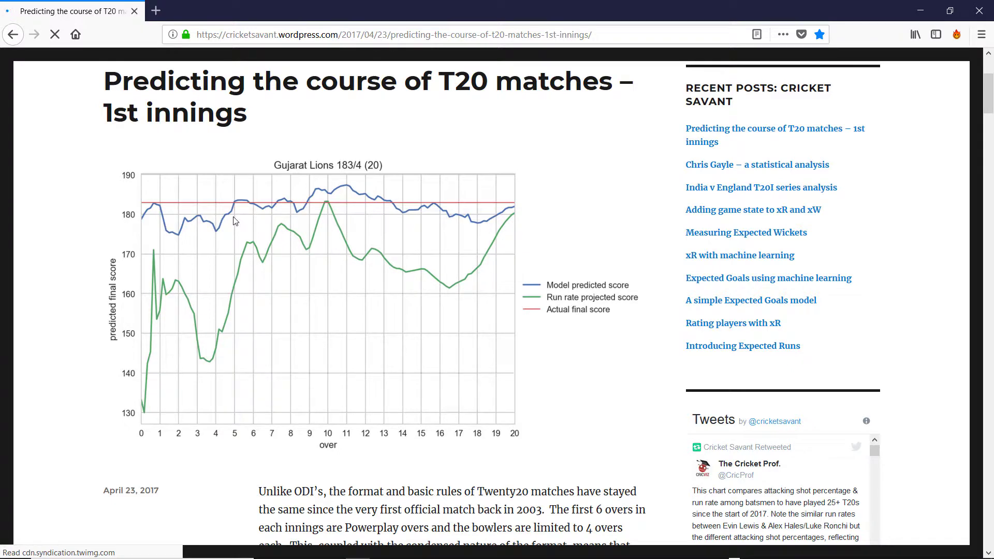
{"action": "mouse_move", "coordinate": [239, 219]}
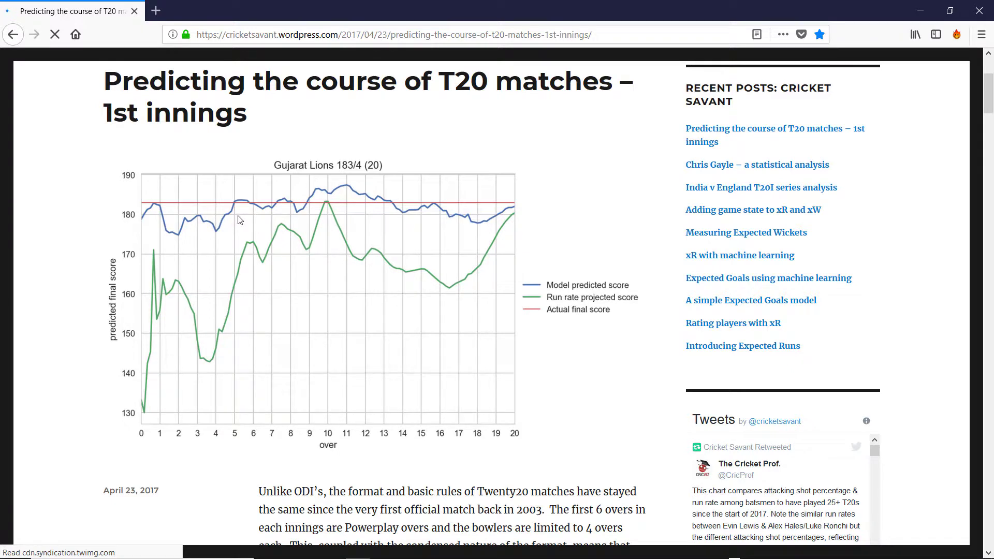
{"action": "mouse_move", "coordinate": [353, 209]}
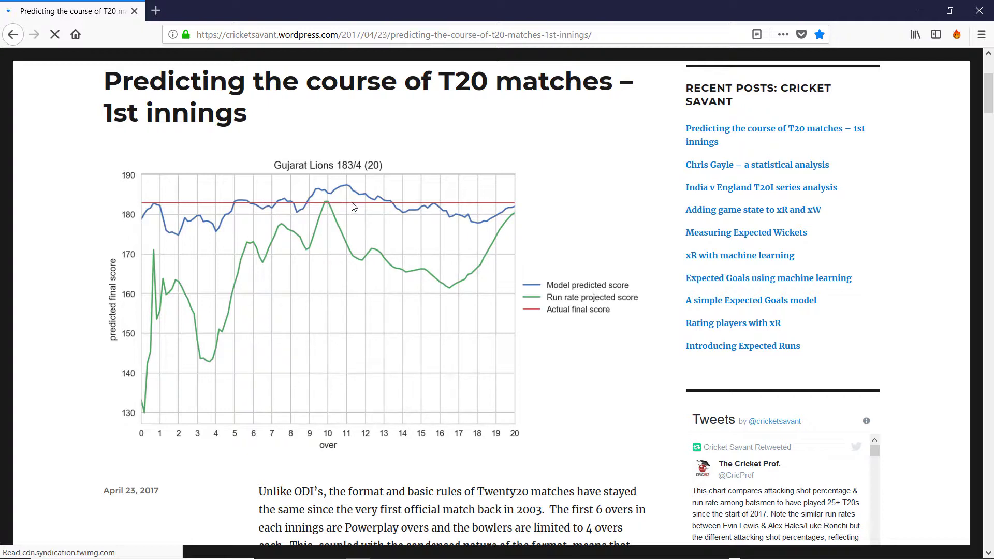
{"action": "mouse_move", "coordinate": [963, 97]}
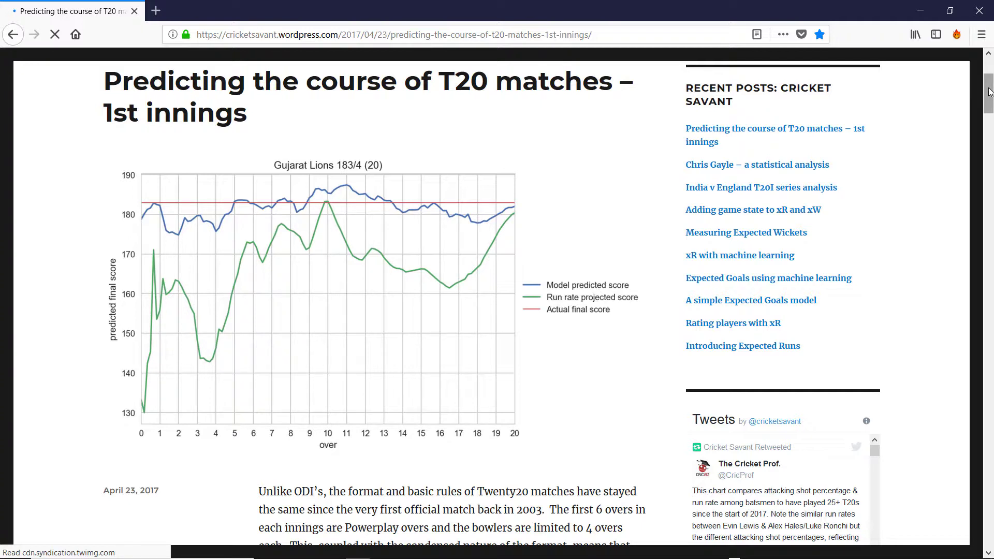
{"action": "scroll", "scroll_direction": "down", "scroll_amount": 3}
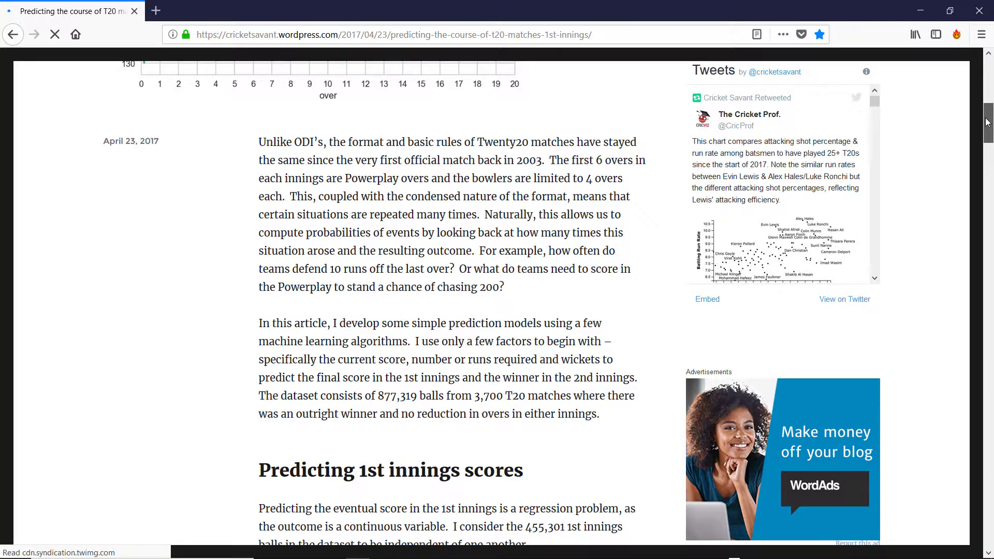
{"action": "scroll", "scroll_direction": "down", "scroll_amount": 3}
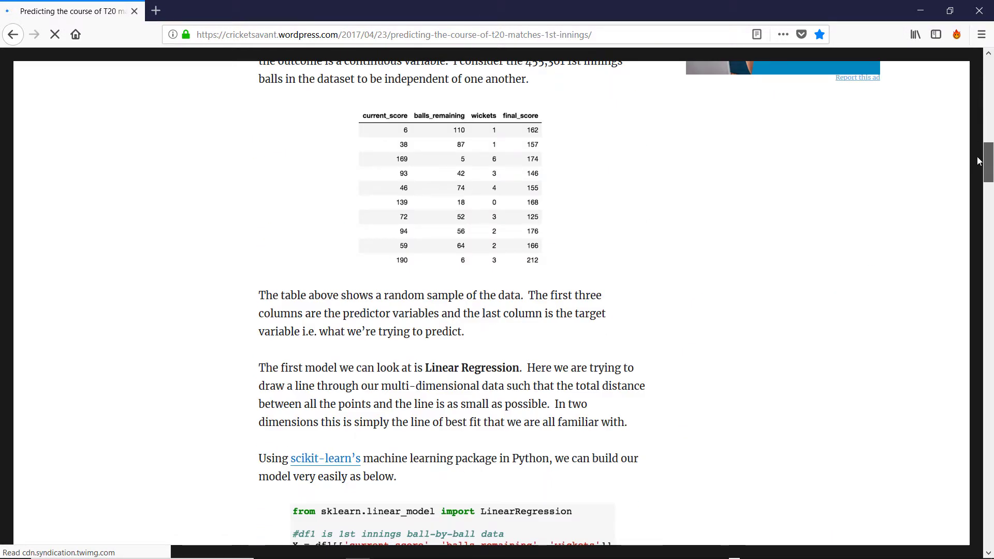
{"action": "scroll", "scroll_direction": "down", "scroll_amount": 3}
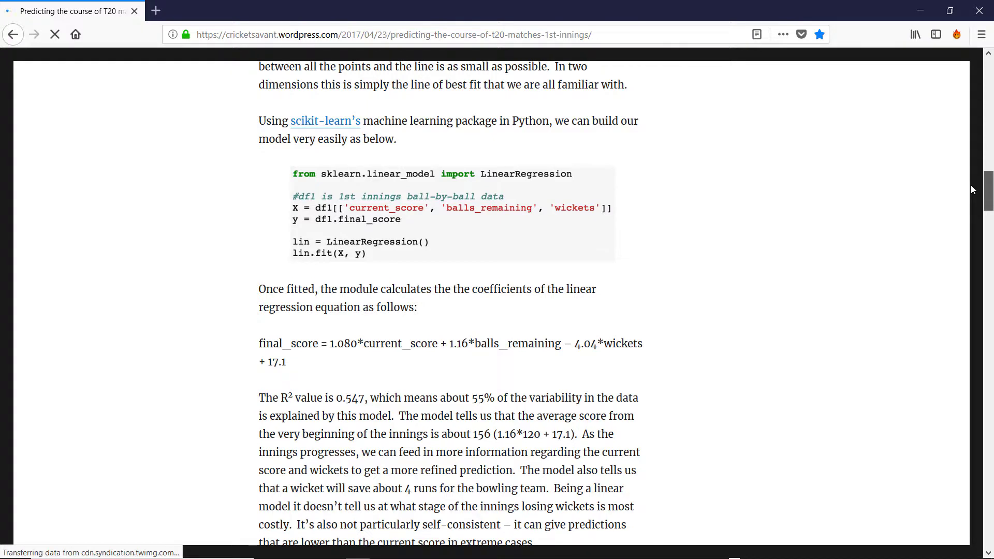
{"action": "scroll", "scroll_direction": "down", "scroll_amount": 3}
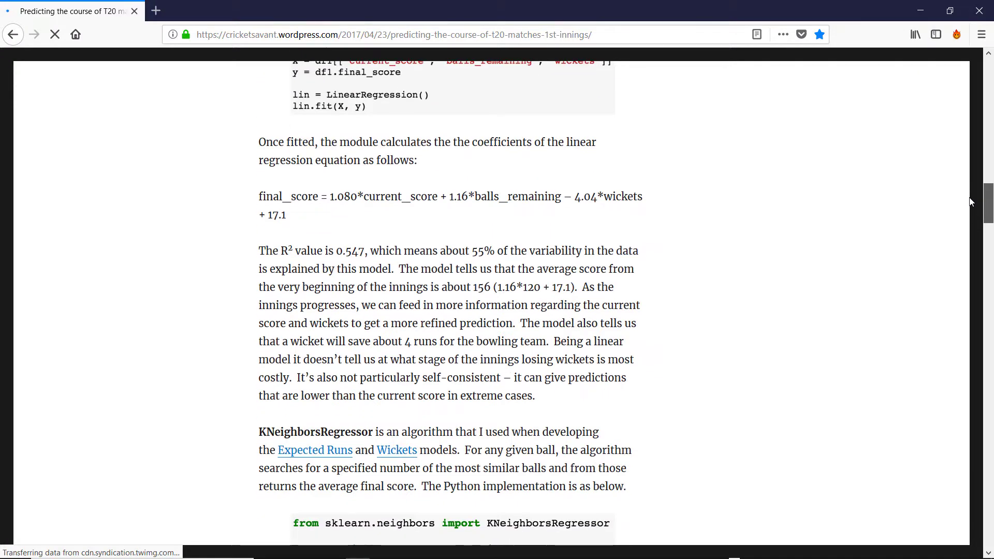
{"action": "scroll", "scroll_direction": "down", "scroll_amount": 3}
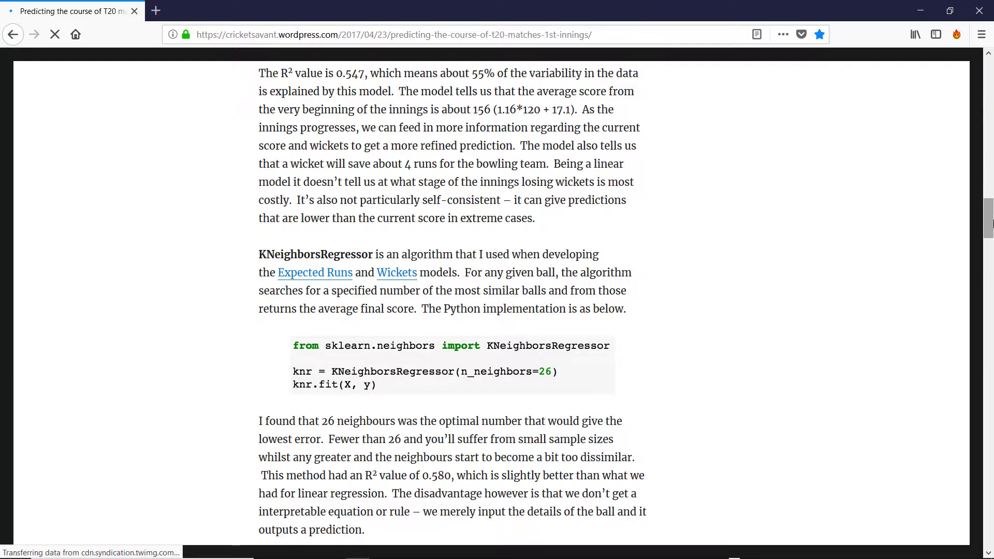
{"action": "scroll", "scroll_direction": "down", "scroll_amount": 3}
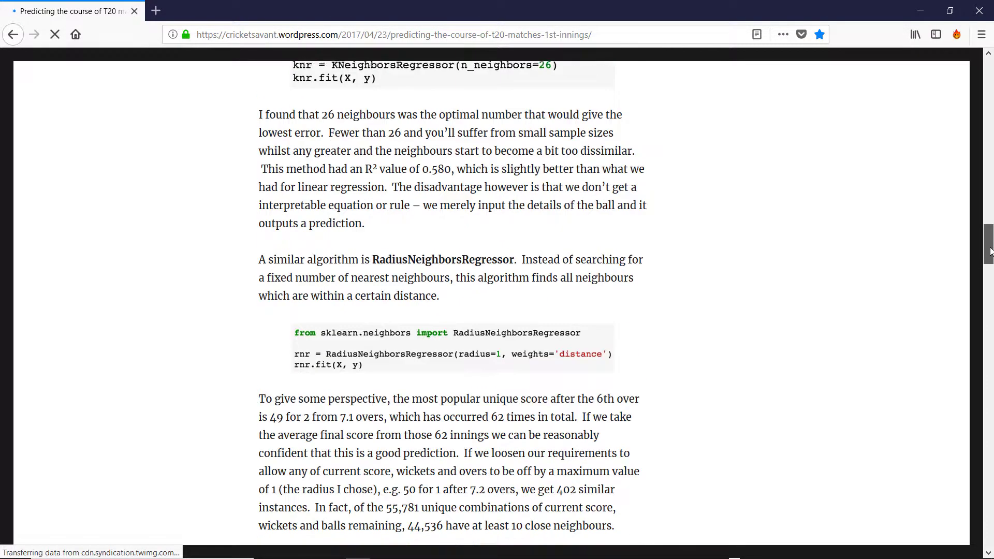
{"action": "scroll", "scroll_direction": "down", "scroll_amount": 3}
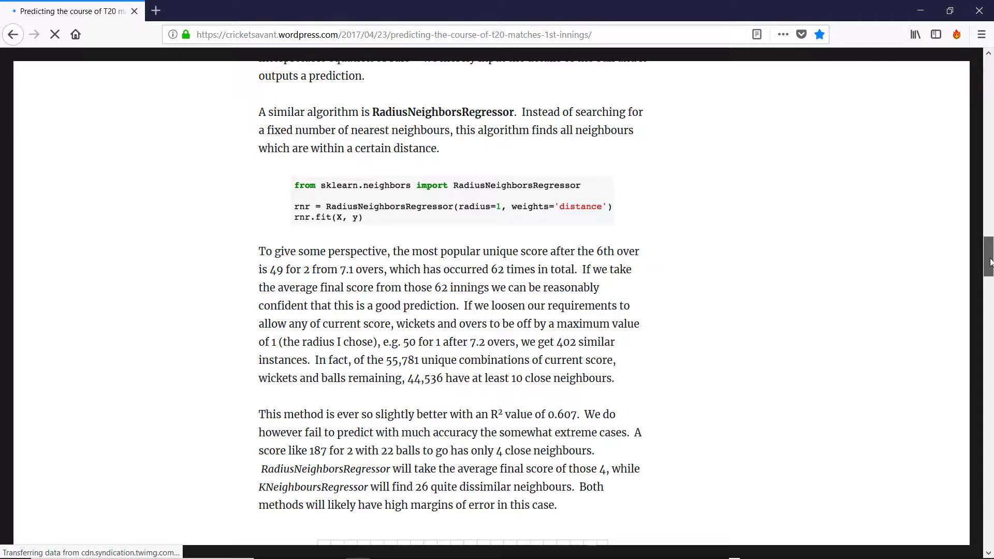
{"action": "scroll", "scroll_direction": "down", "scroll_amount": 3}
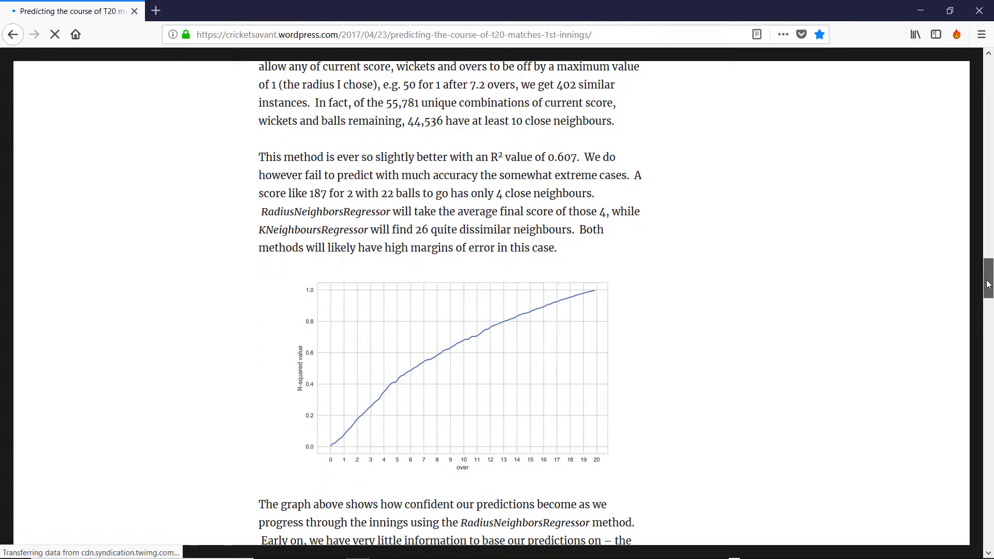
{"action": "scroll", "scroll_direction": "down", "scroll_amount": 3}
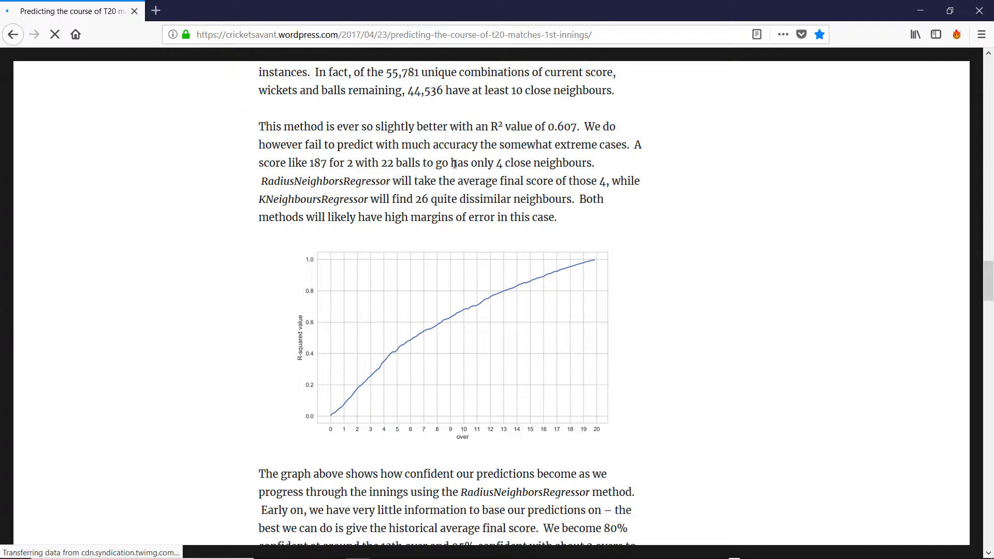
{"action": "mouse_move", "coordinate": [300, 222]}
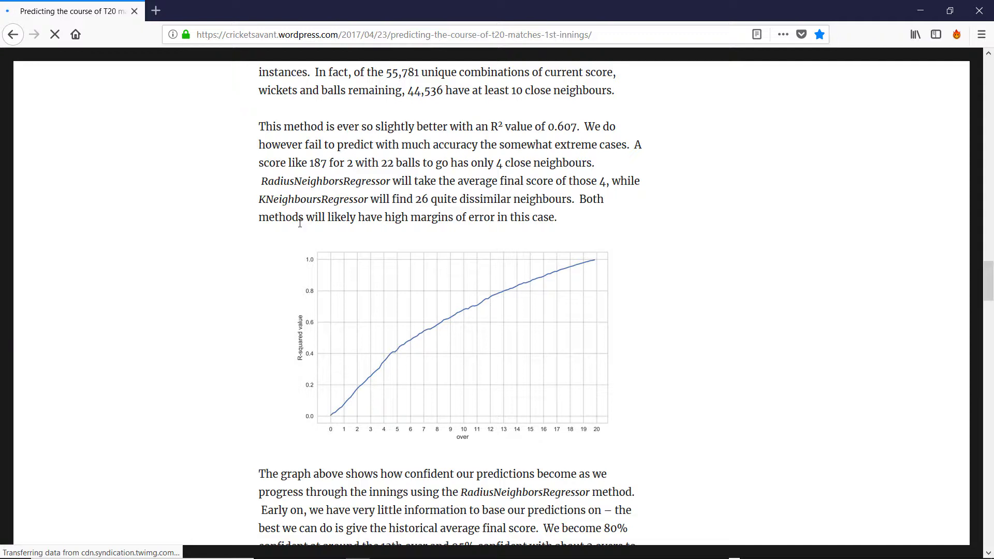
{"action": "mouse_move", "coordinate": [385, 216]}
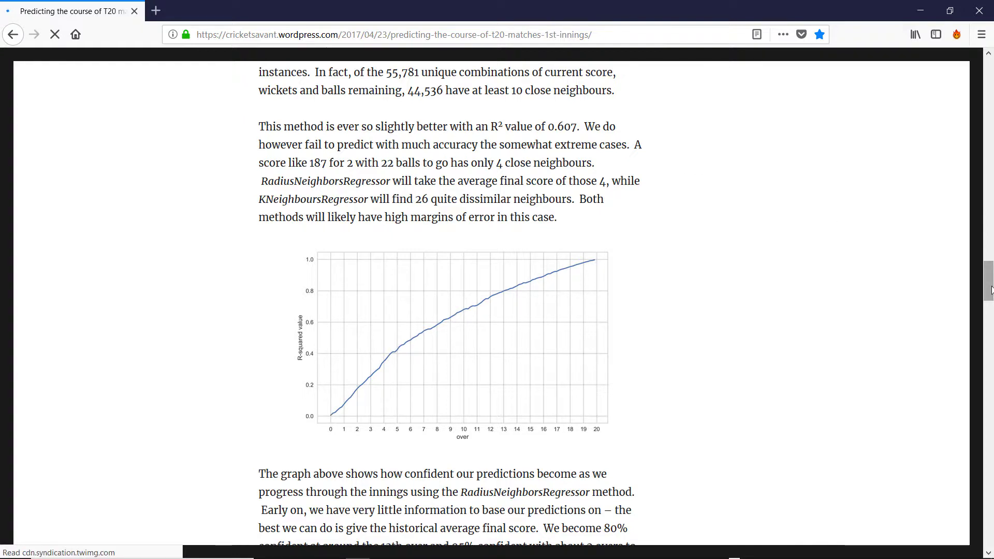
{"action": "scroll", "scroll_direction": "up", "scroll_amount": 3}
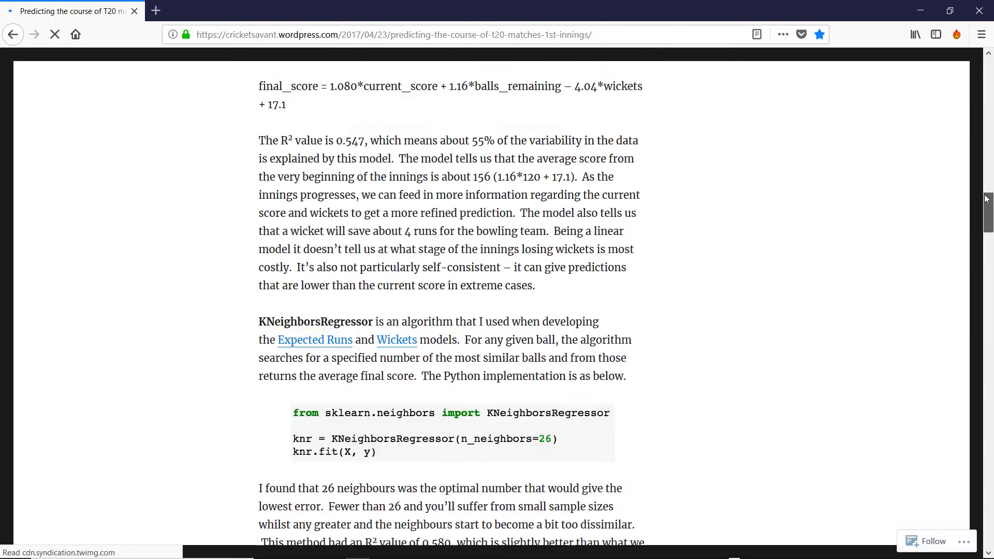
{"action": "scroll", "scroll_direction": "up", "scroll_amount": 3}
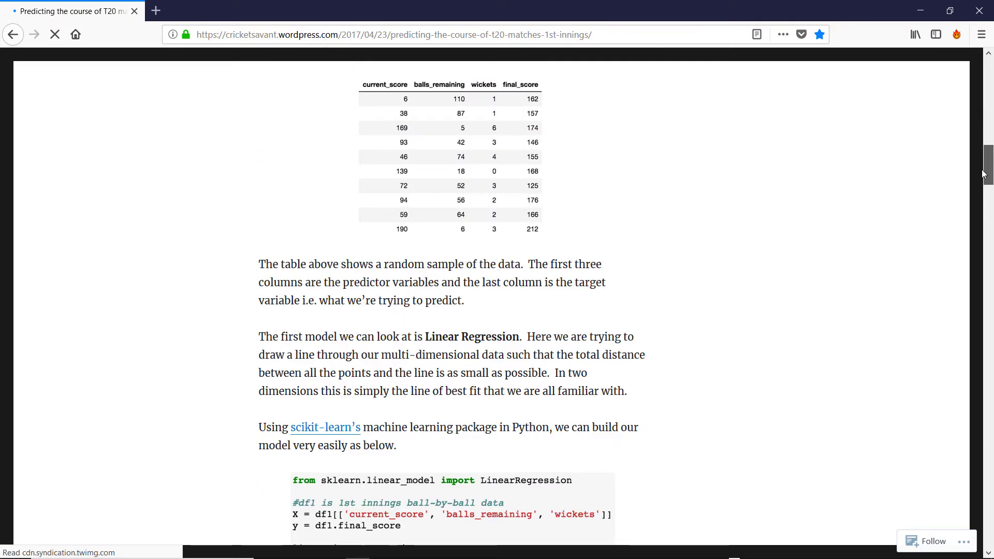
{"action": "scroll", "scroll_direction": "up", "scroll_amount": 3}
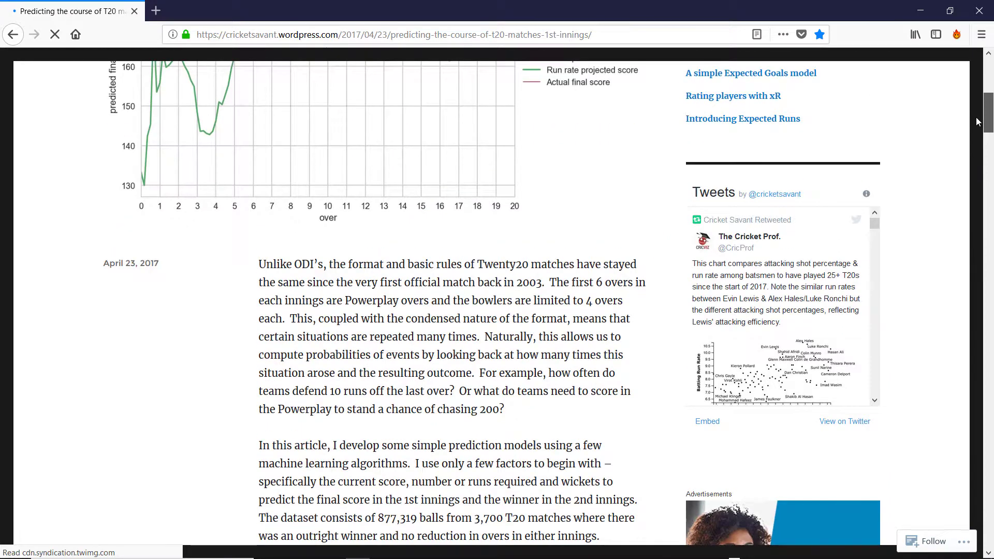
{"action": "scroll", "scroll_direction": "down", "scroll_amount": 3}
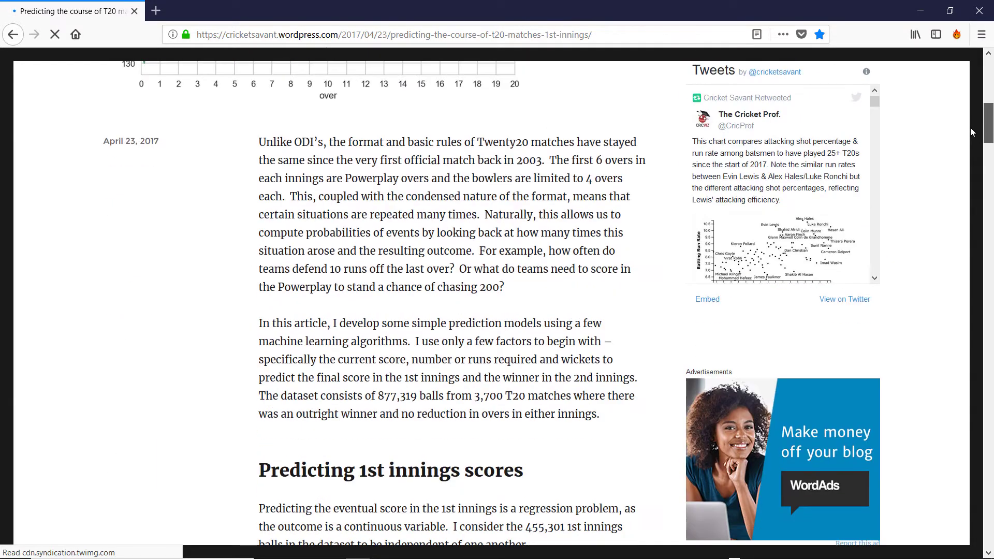
{"action": "scroll", "scroll_direction": "down", "scroll_amount": 3}
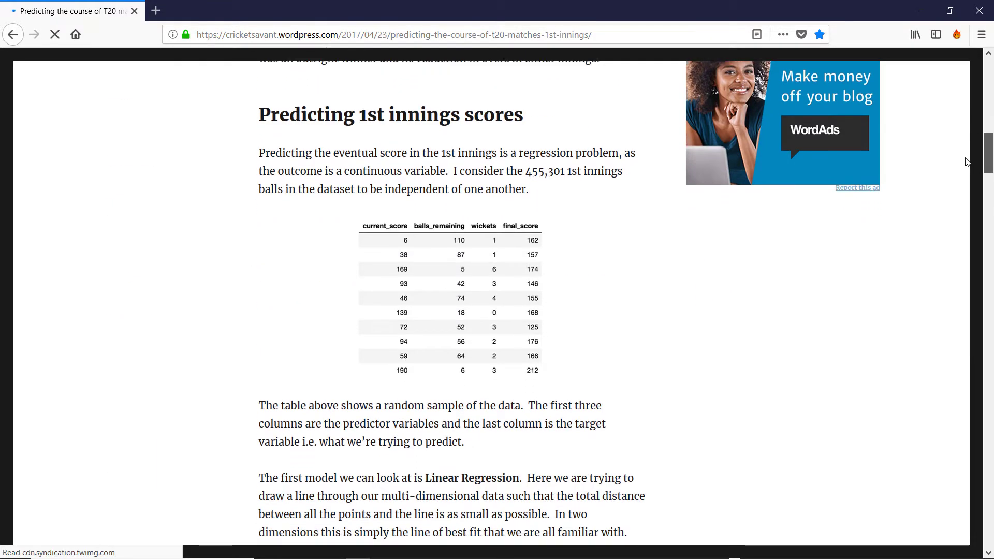
{"action": "scroll", "scroll_direction": "down", "scroll_amount": 3}
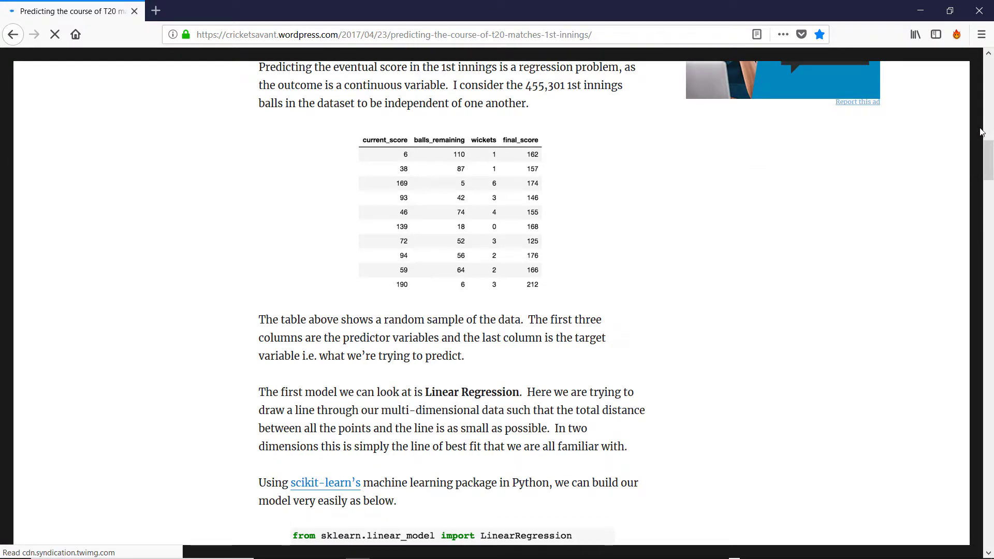
{"action": "scroll", "scroll_direction": "down", "scroll_amount": 3}
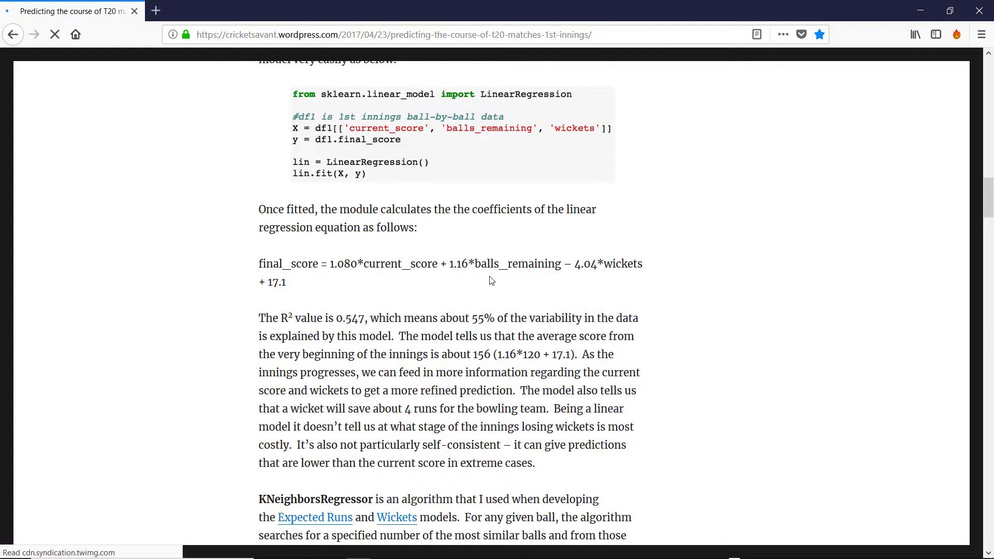
{"action": "mouse_move", "coordinate": [289, 270]}
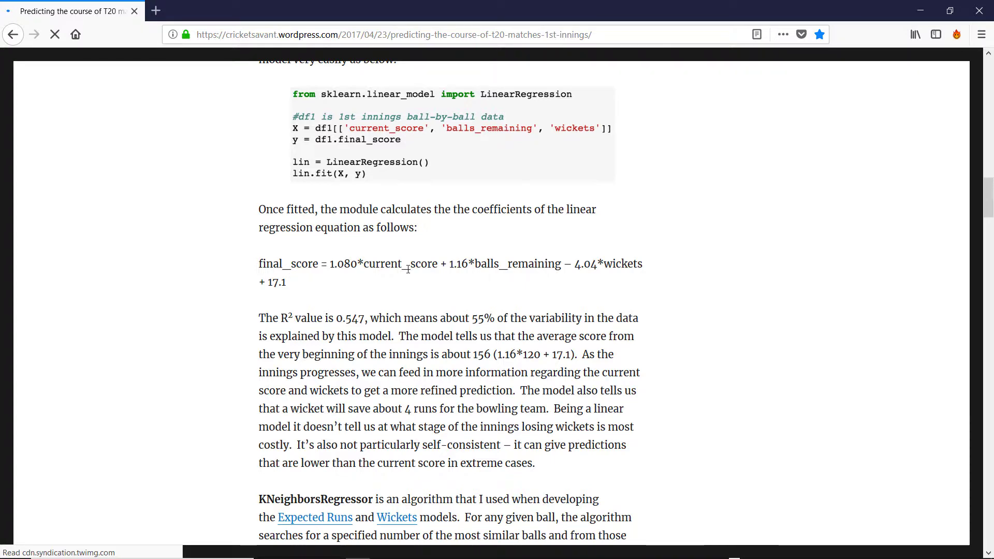
{"action": "mouse_move", "coordinate": [517, 270]}
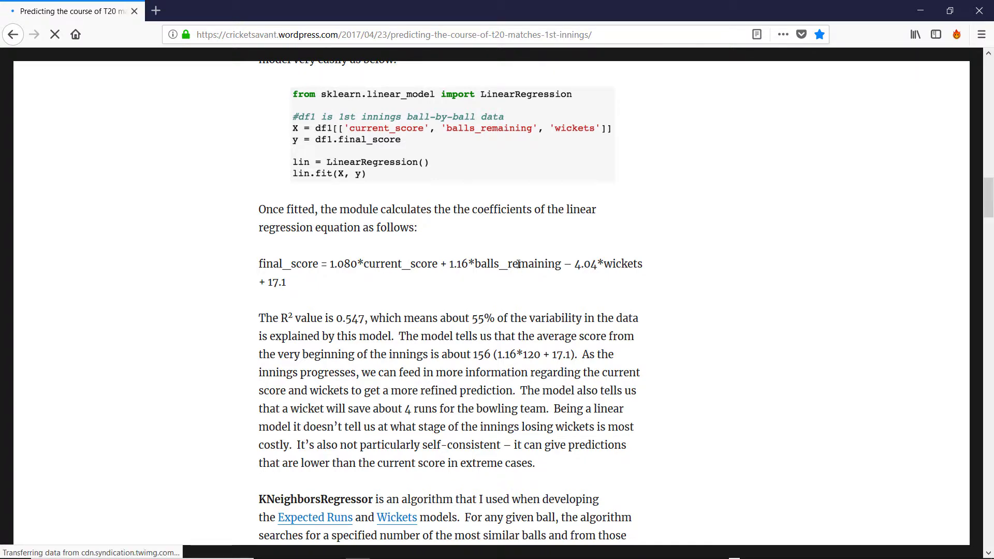
{"action": "mouse_move", "coordinate": [612, 291]}
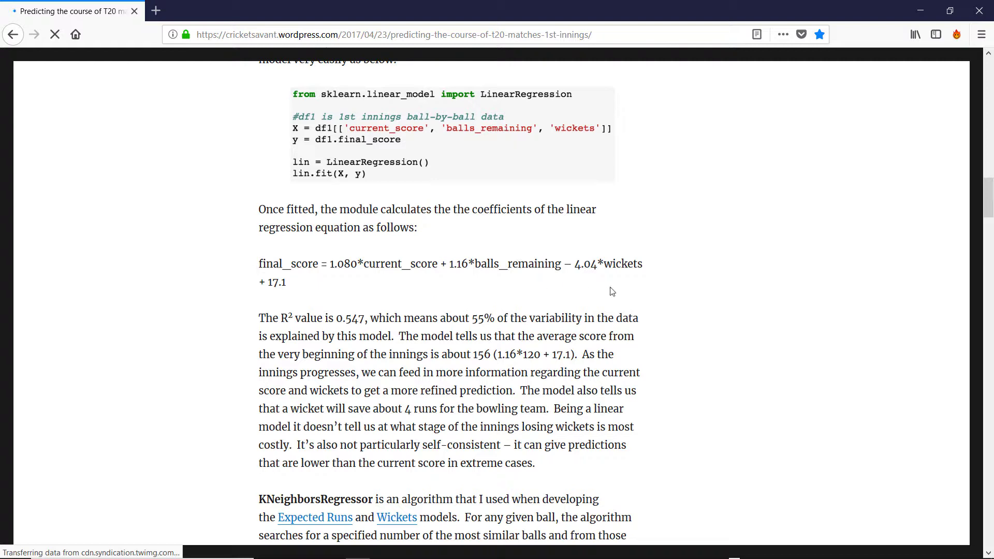
{"action": "mouse_move", "coordinate": [627, 265]}
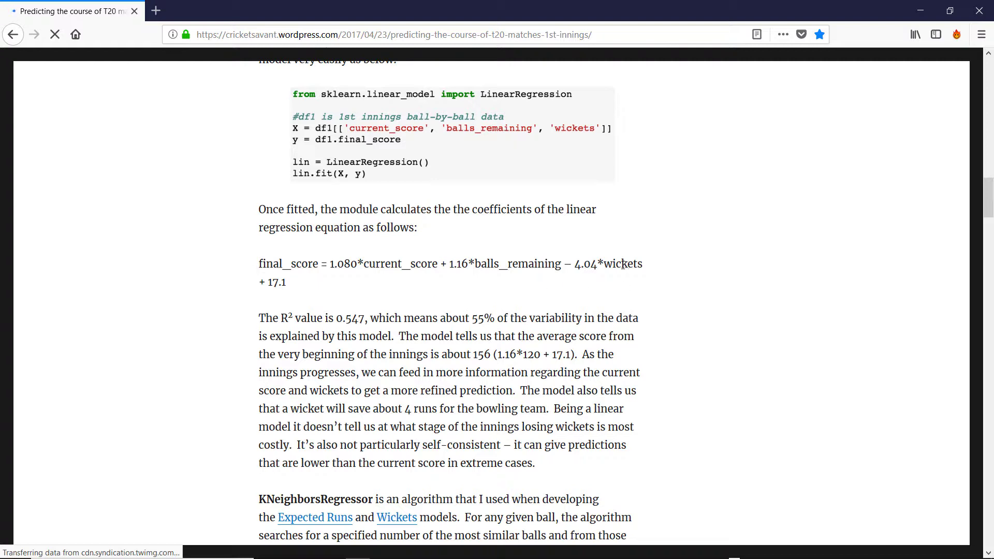
{"action": "mouse_move", "coordinate": [388, 315]}
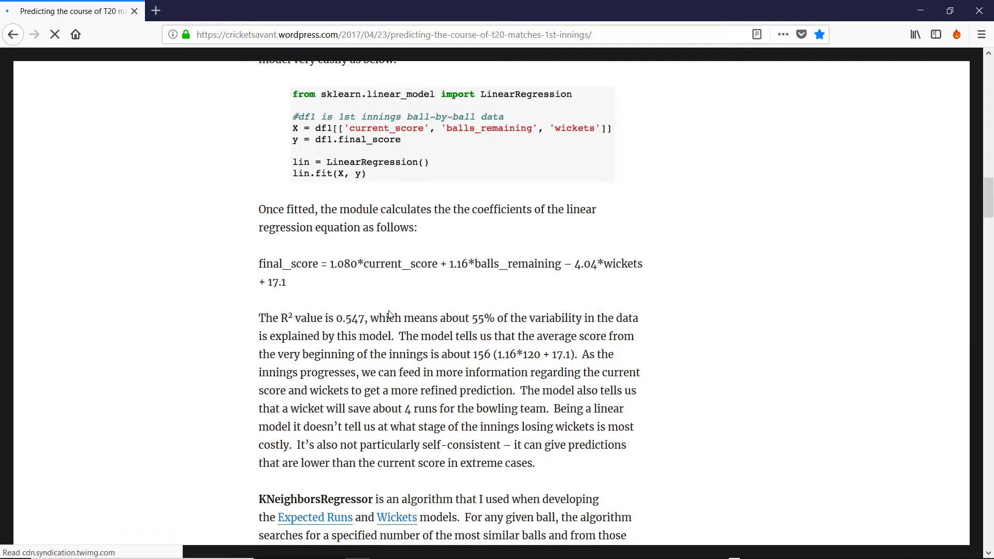
{"action": "mouse_move", "coordinate": [433, 268]}
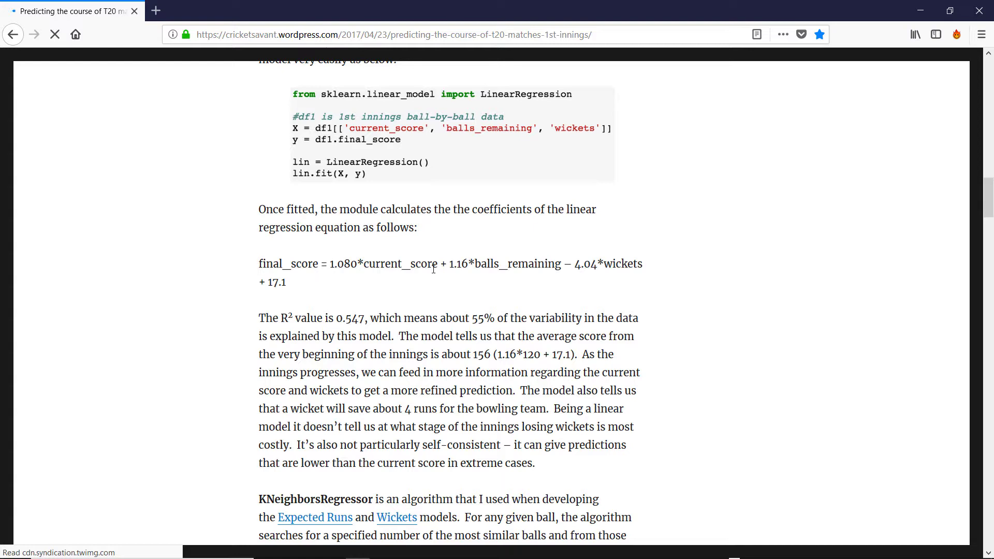
{"action": "mouse_move", "coordinate": [458, 289]}
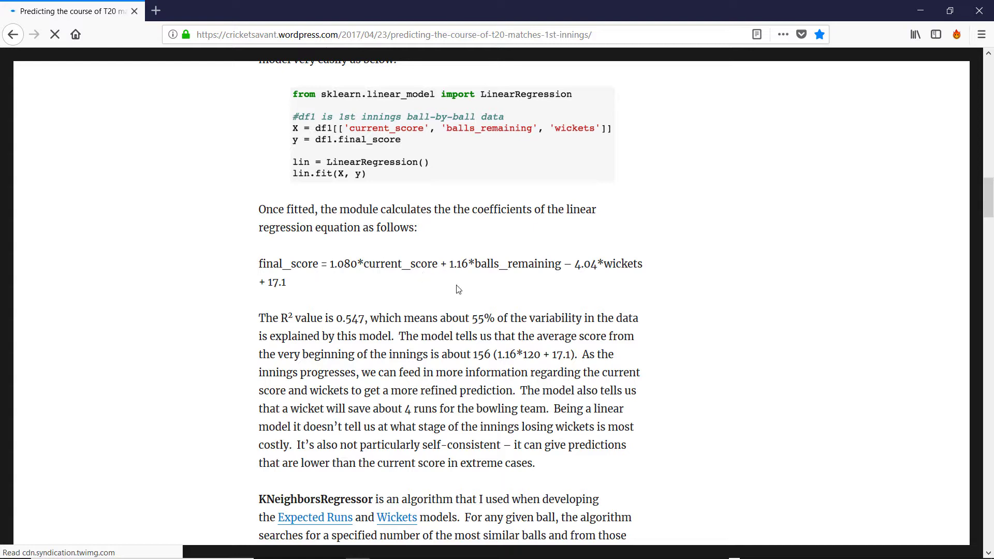
{"action": "mouse_move", "coordinate": [607, 260]}
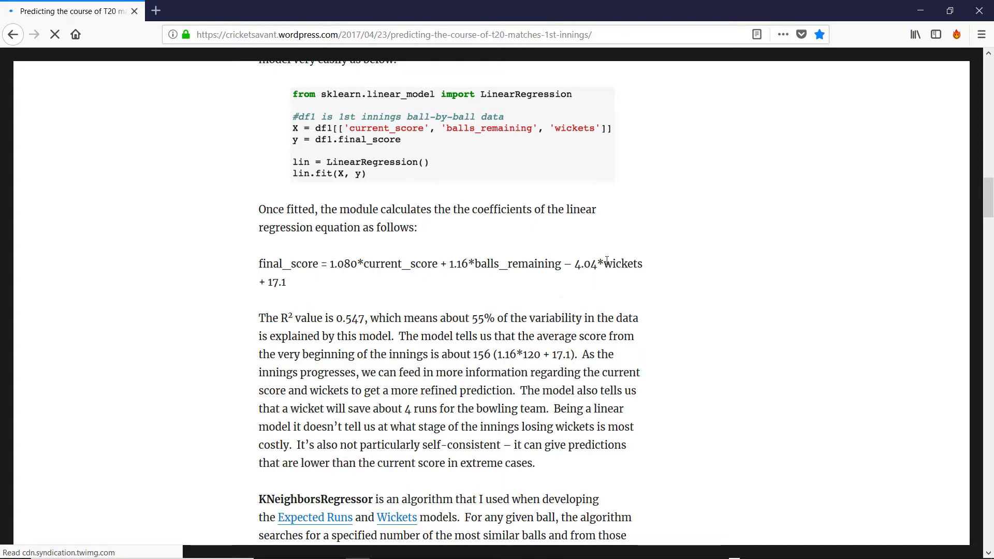
{"action": "mouse_move", "coordinate": [615, 264]}
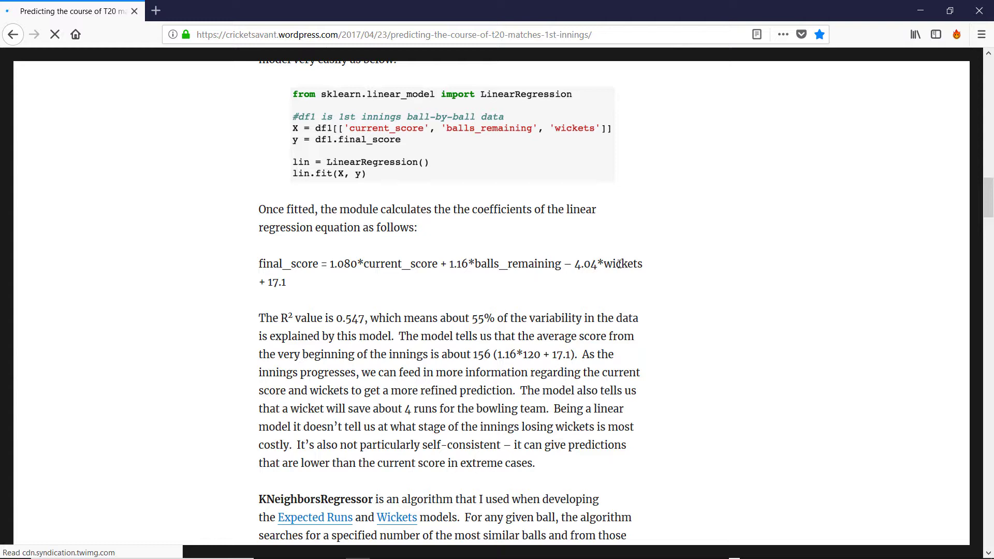
{"action": "mouse_move", "coordinate": [512, 271]}
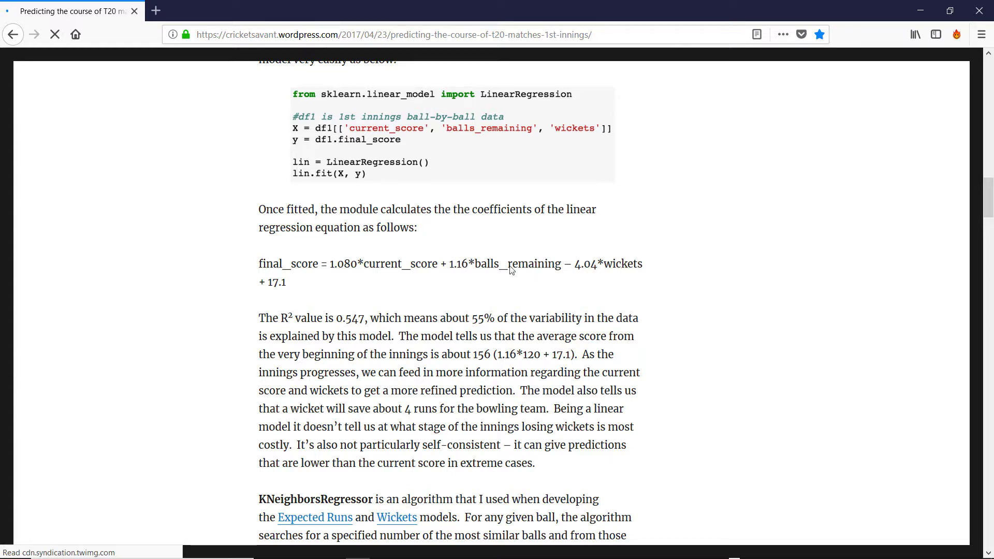